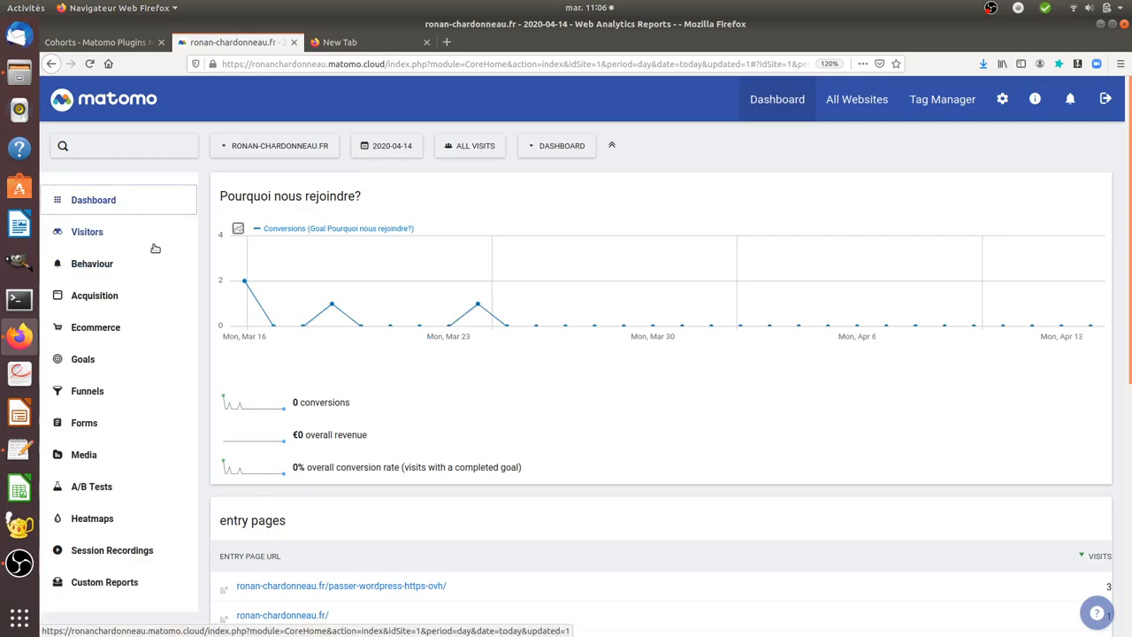
{"action": "mouse_move", "coordinate": [156, 237]}
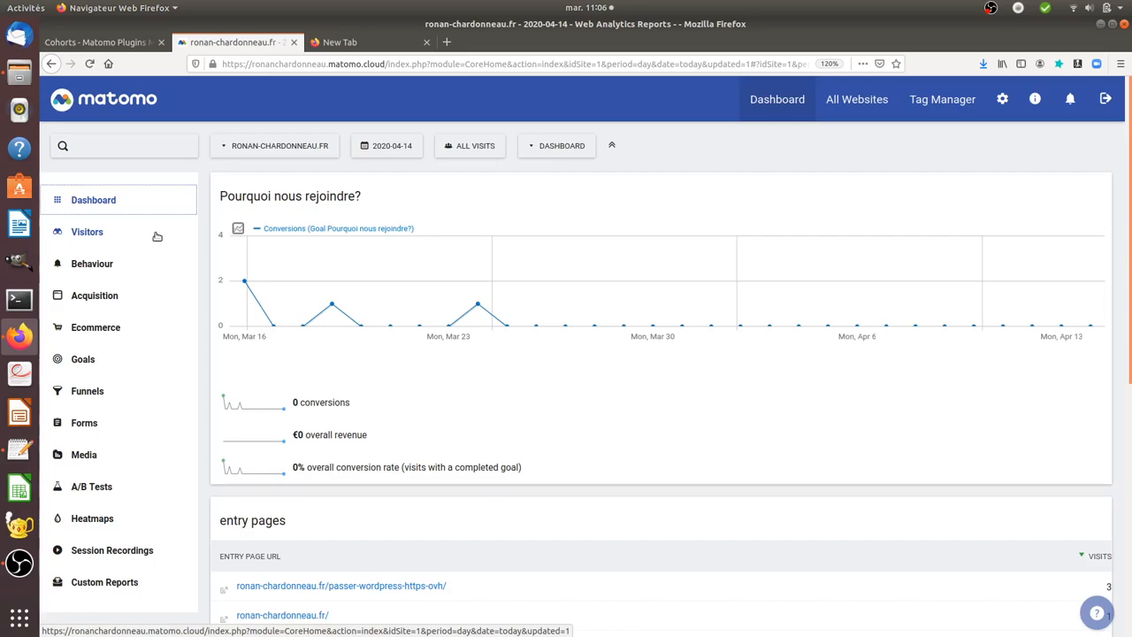
{"action": "mouse_move", "coordinate": [136, 233]}
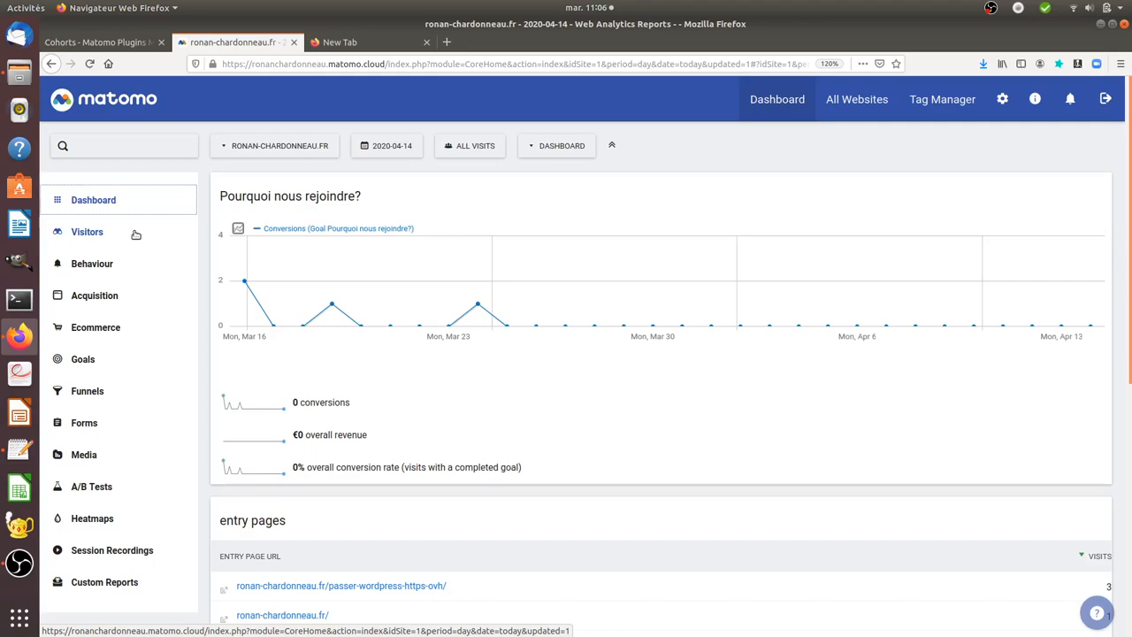
{"action": "mouse_move", "coordinate": [136, 233]}
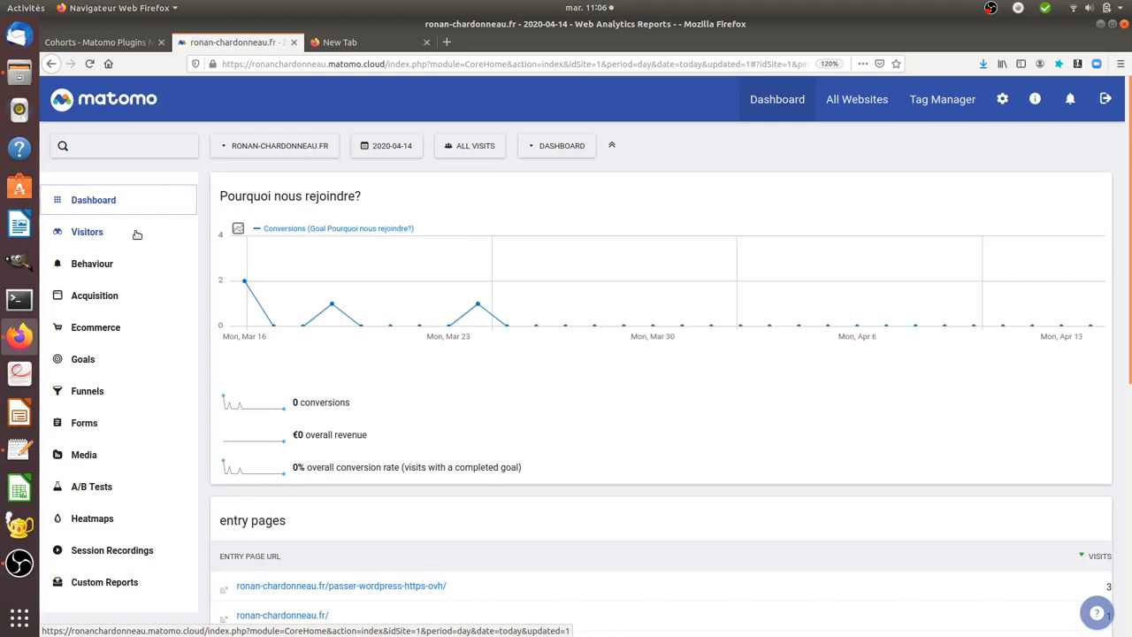
{"action": "mouse_move", "coordinate": [131, 235]}
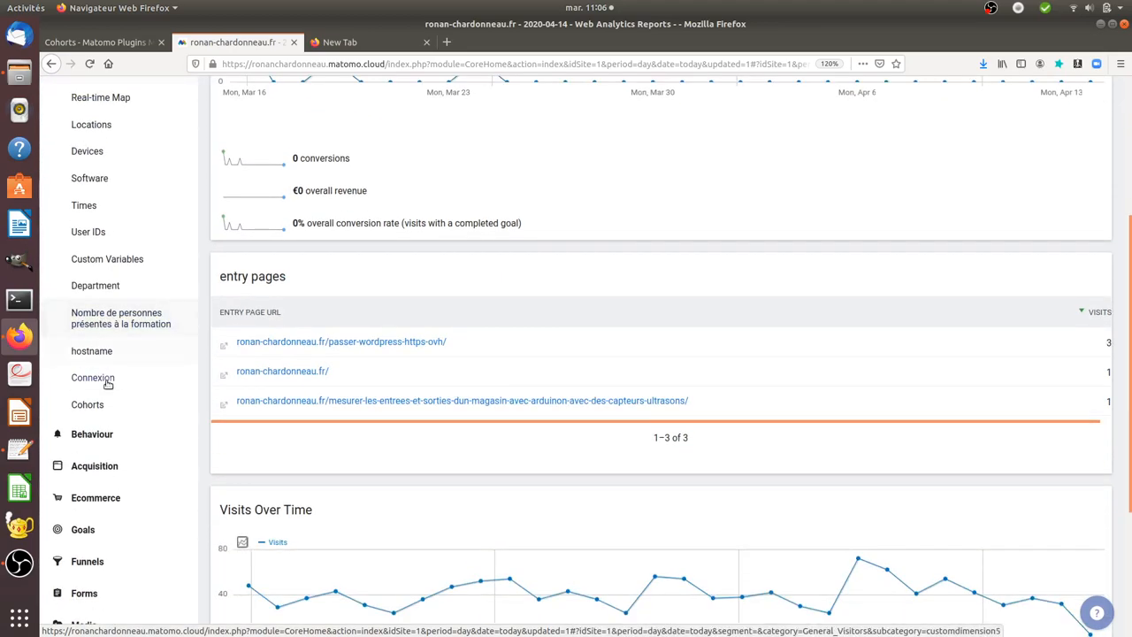
Step: Load the Visitors > Cohorts report and look over its unique-visitors cohort table
{"action": "left_click", "coordinate": [86, 404]}
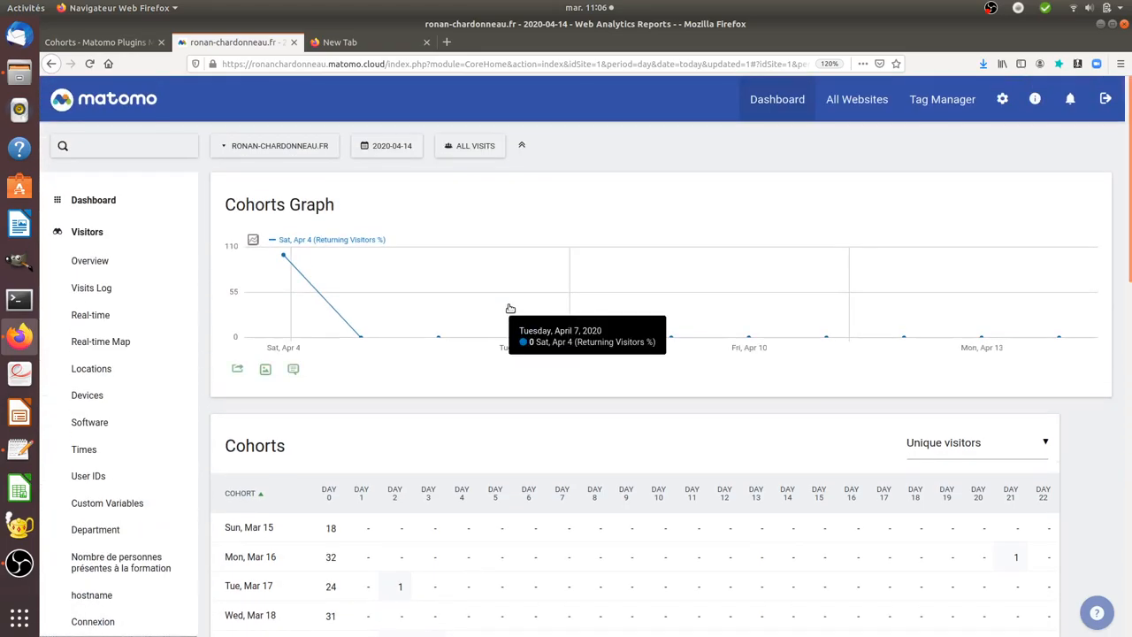
{"action": "mouse_move", "coordinate": [509, 307]}
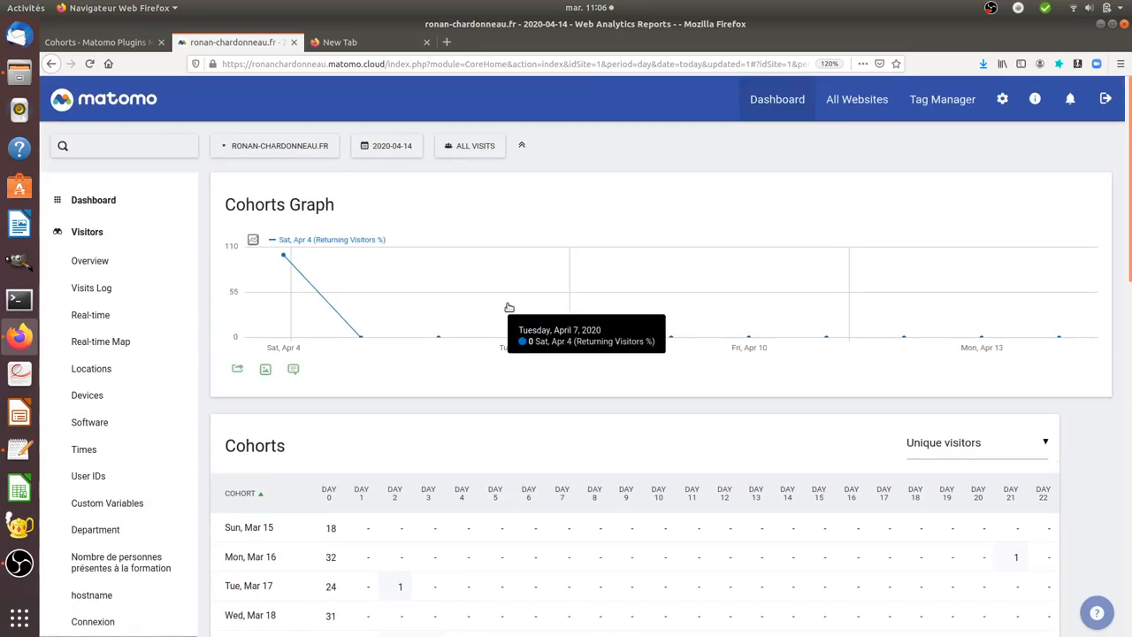
{"action": "mouse_move", "coordinate": [481, 380]}
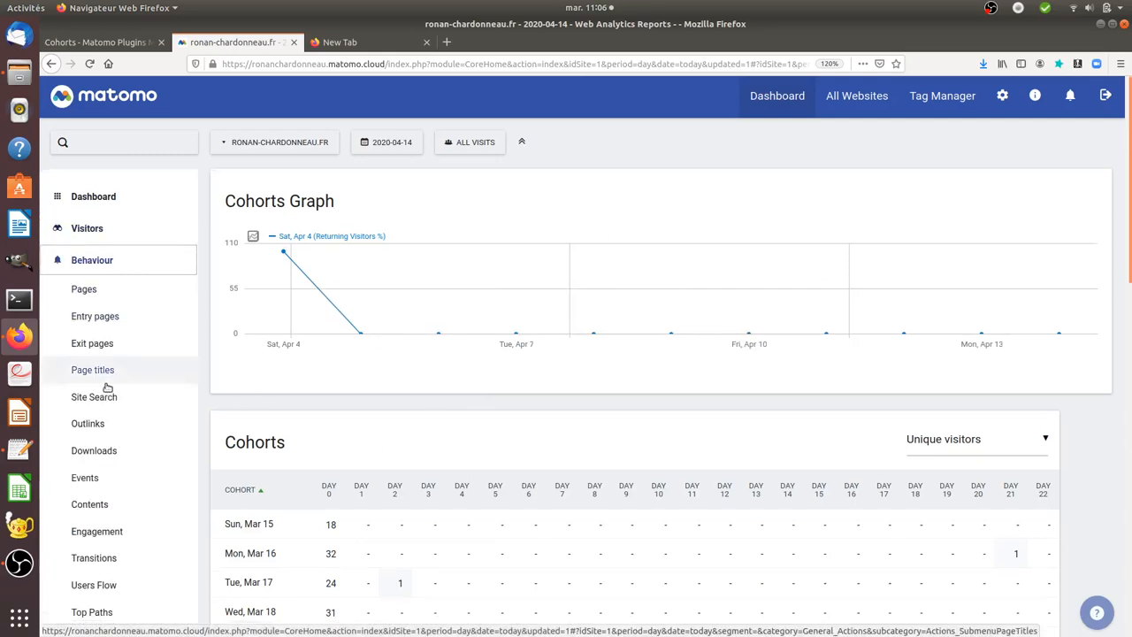
{"action": "scroll", "scroll_direction": "down", "scroll_amount": 3}
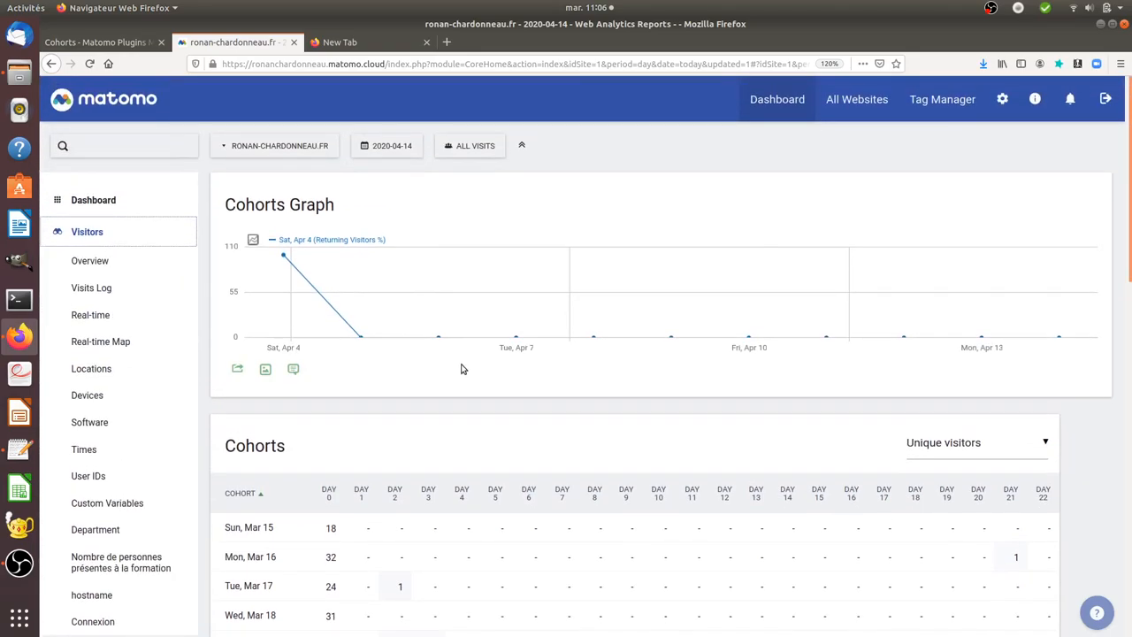
{"action": "mouse_move", "coordinate": [591, 385]}
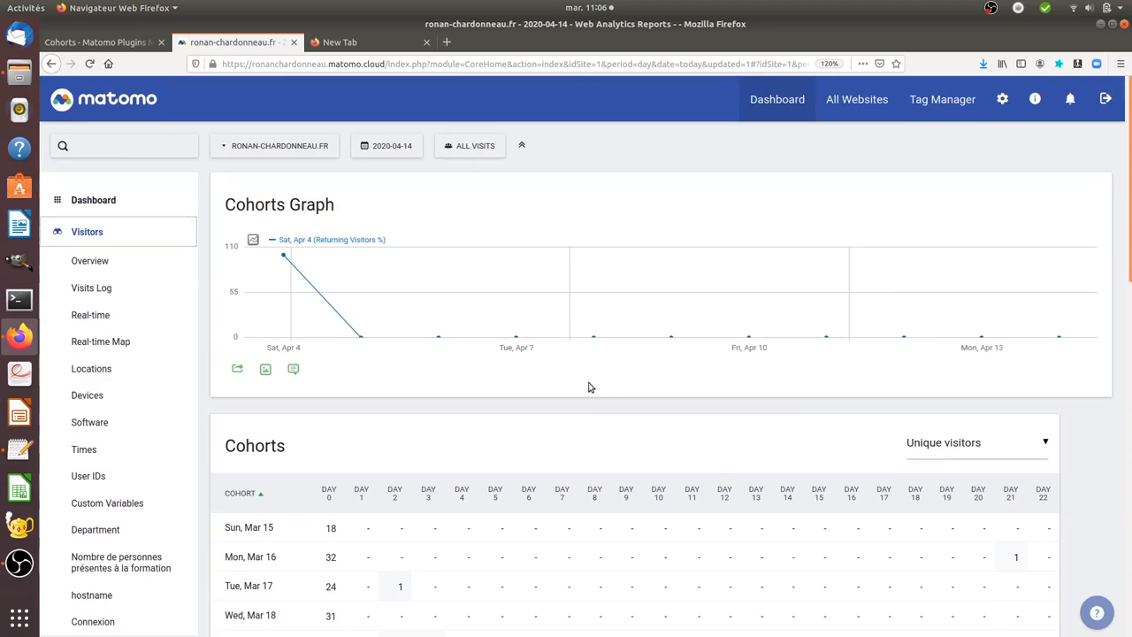
{"action": "mouse_move", "coordinate": [496, 407]}
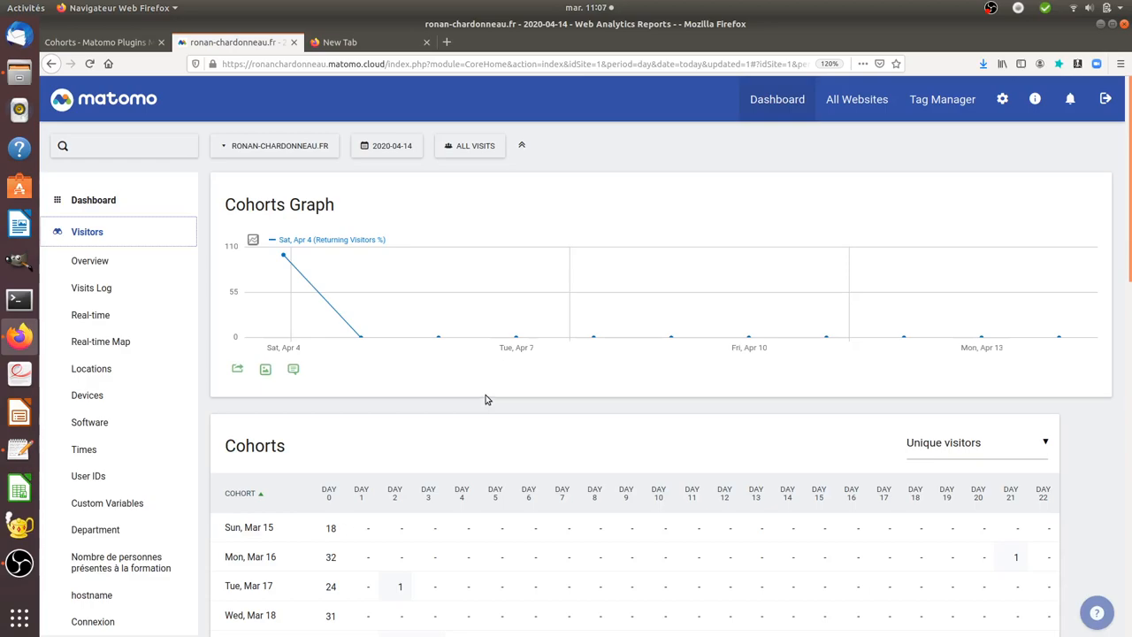
{"action": "mouse_move", "coordinate": [474, 382]}
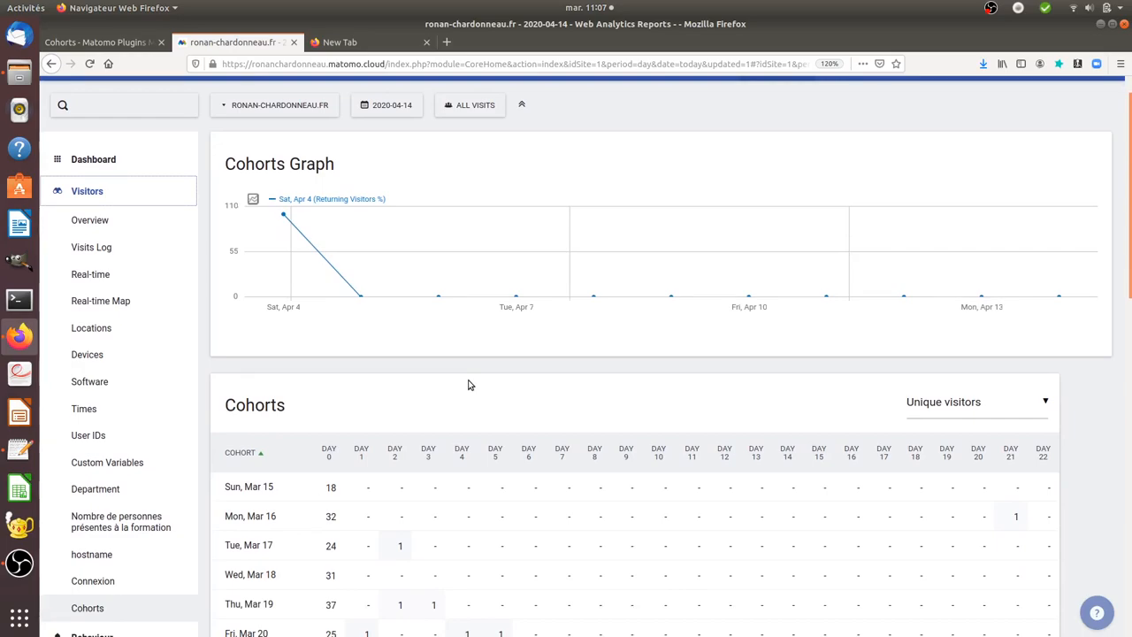
{"action": "scroll", "scroll_direction": "down", "scroll_amount": 3}
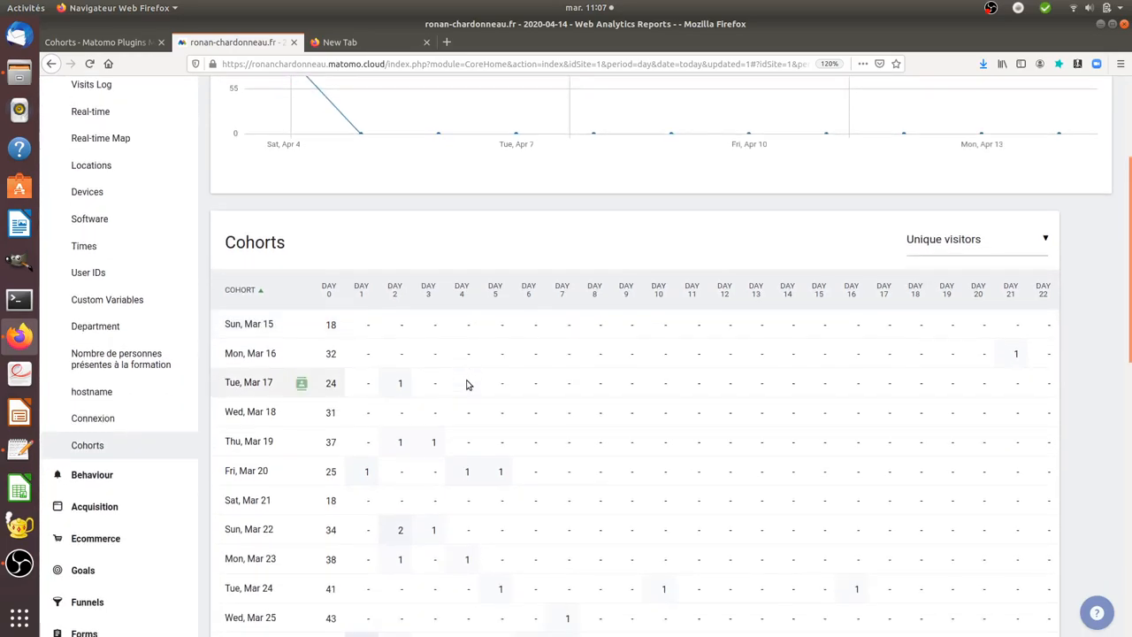
{"action": "scroll", "scroll_direction": "down", "scroll_amount": 3}
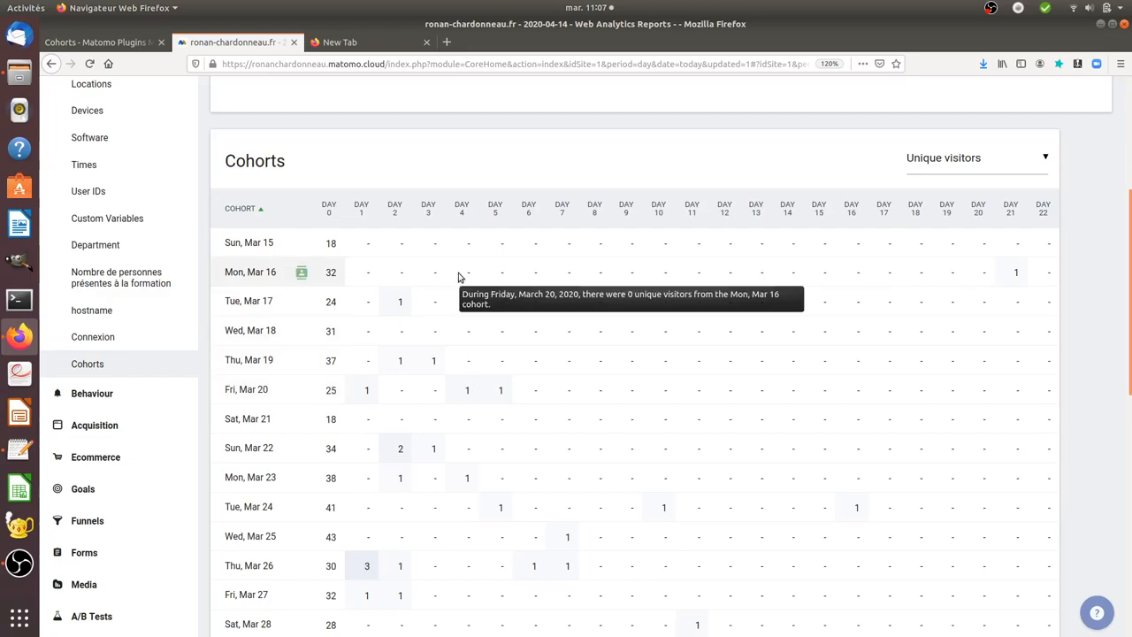
{"action": "mouse_move", "coordinate": [334, 202]}
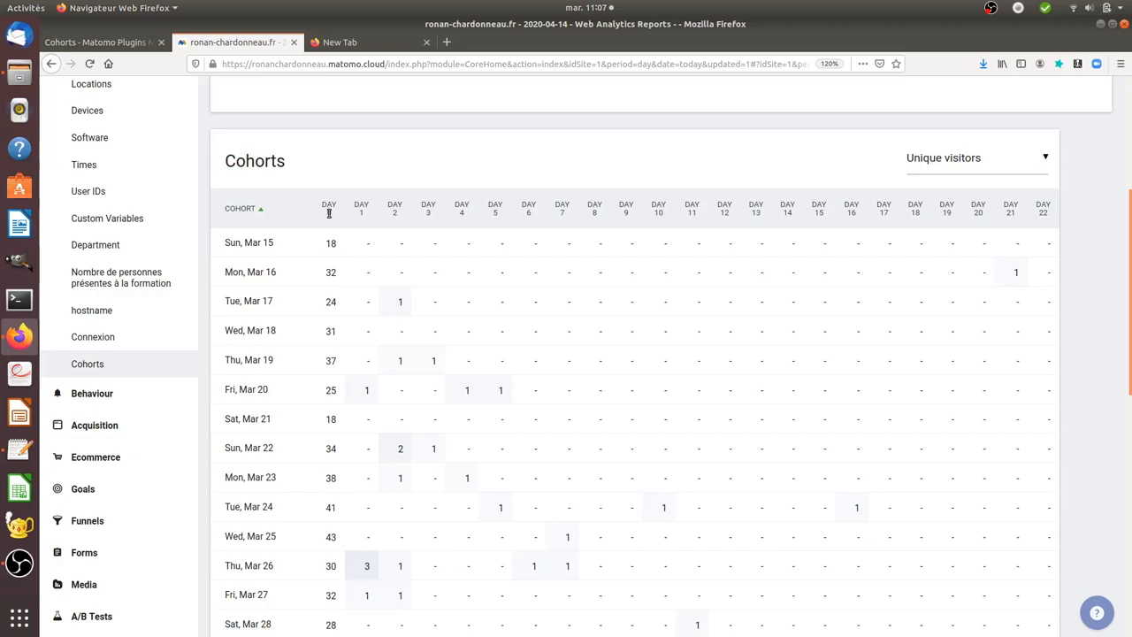
{"action": "mouse_move", "coordinate": [332, 232]}
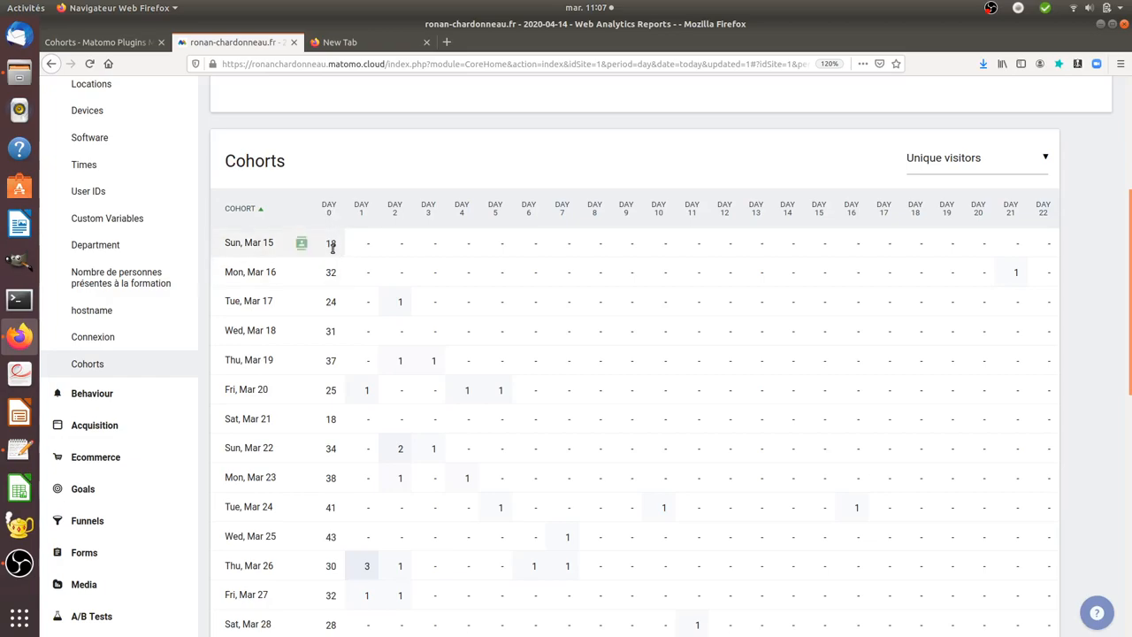
{"action": "mouse_move", "coordinate": [570, 259]}
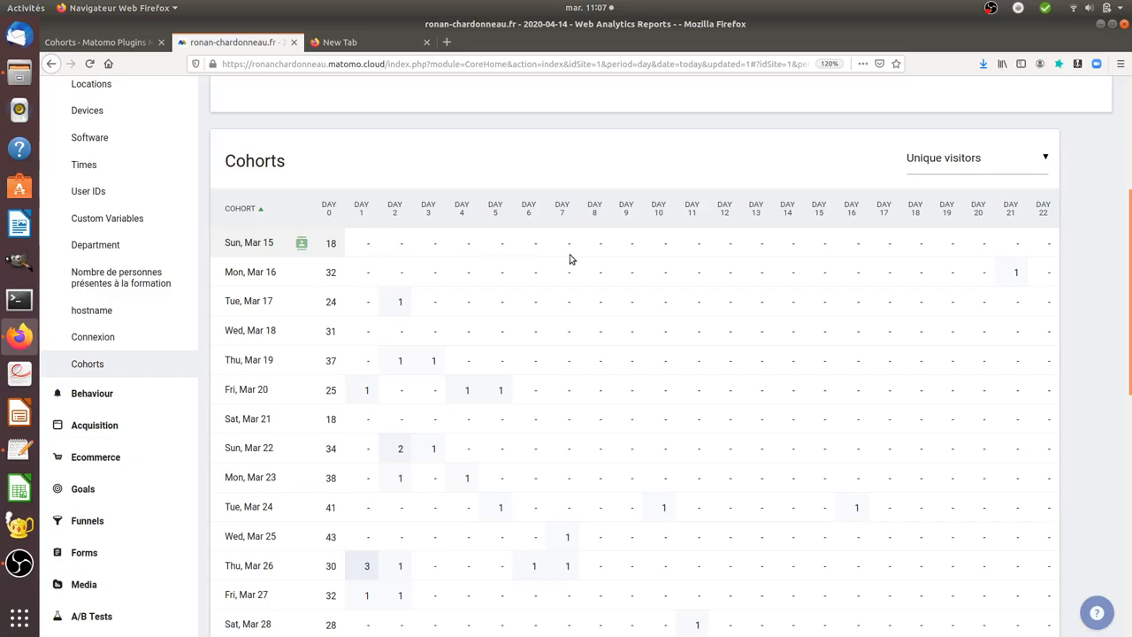
{"action": "scroll", "scroll_direction": "right", "scroll_amount": 3}
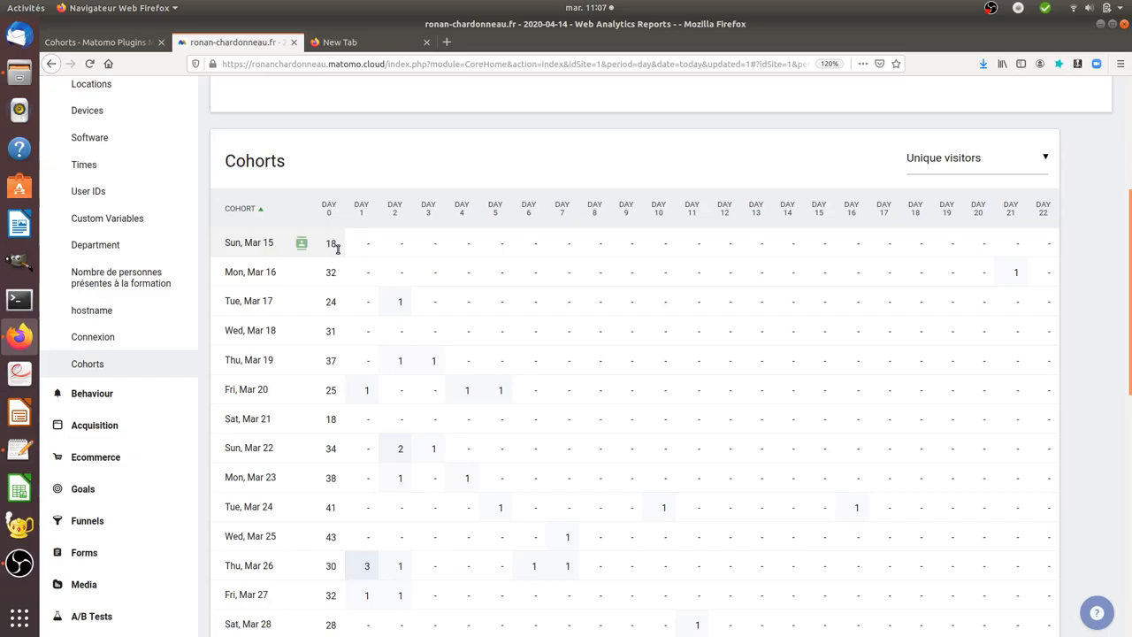
{"action": "mouse_move", "coordinate": [367, 247]}
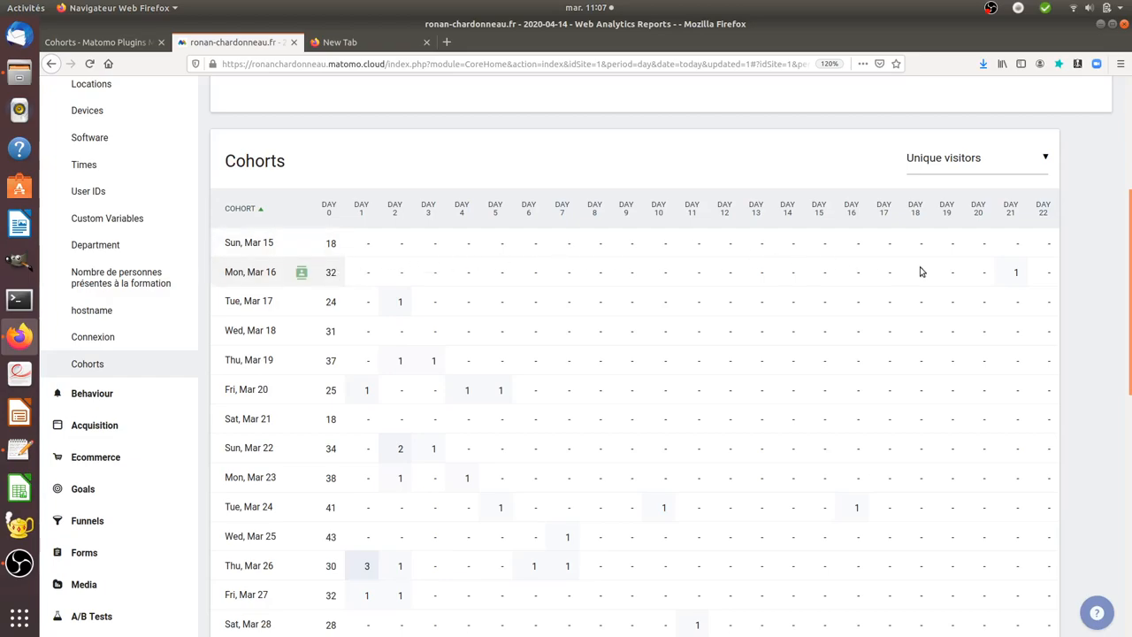
{"action": "mouse_move", "coordinate": [1015, 272]}
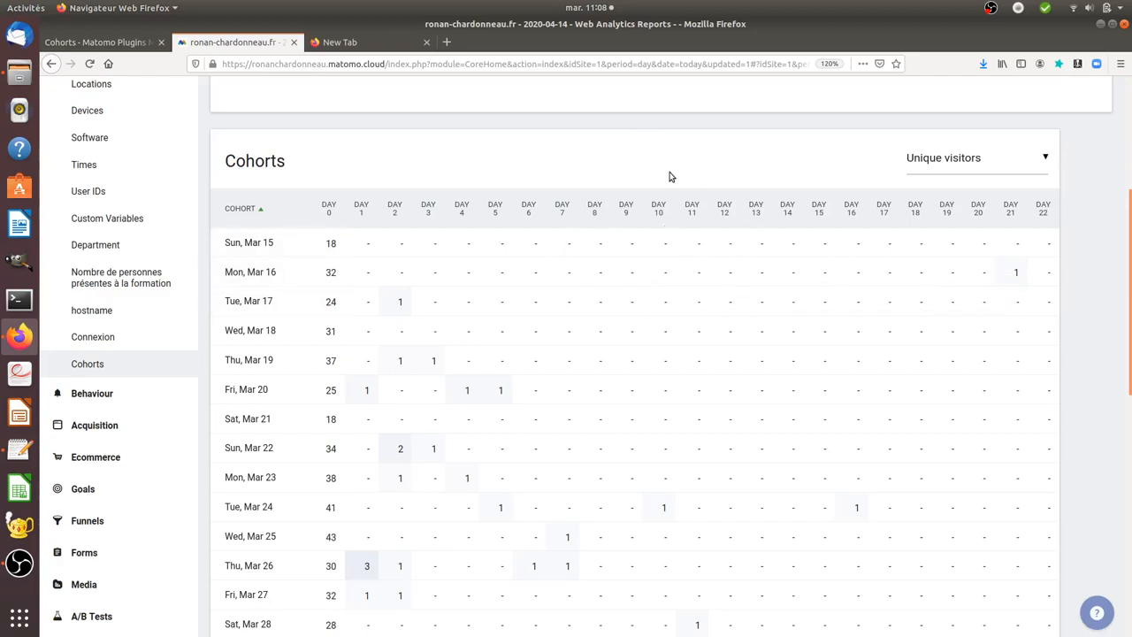
{"action": "mouse_move", "coordinate": [674, 177]}
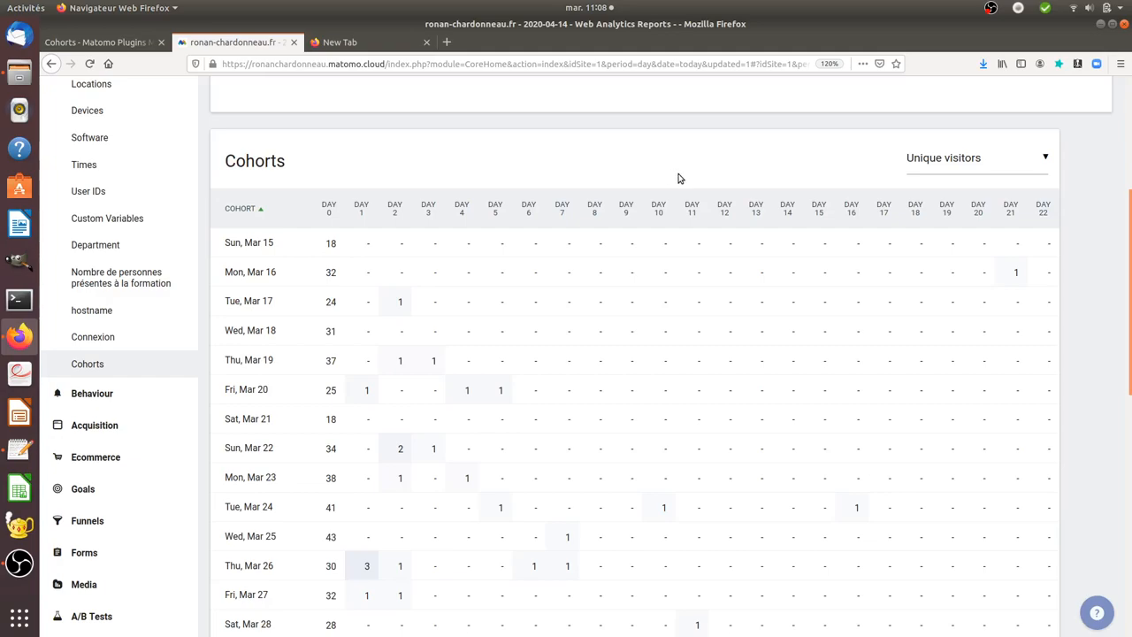
{"action": "mouse_move", "coordinate": [923, 169]}
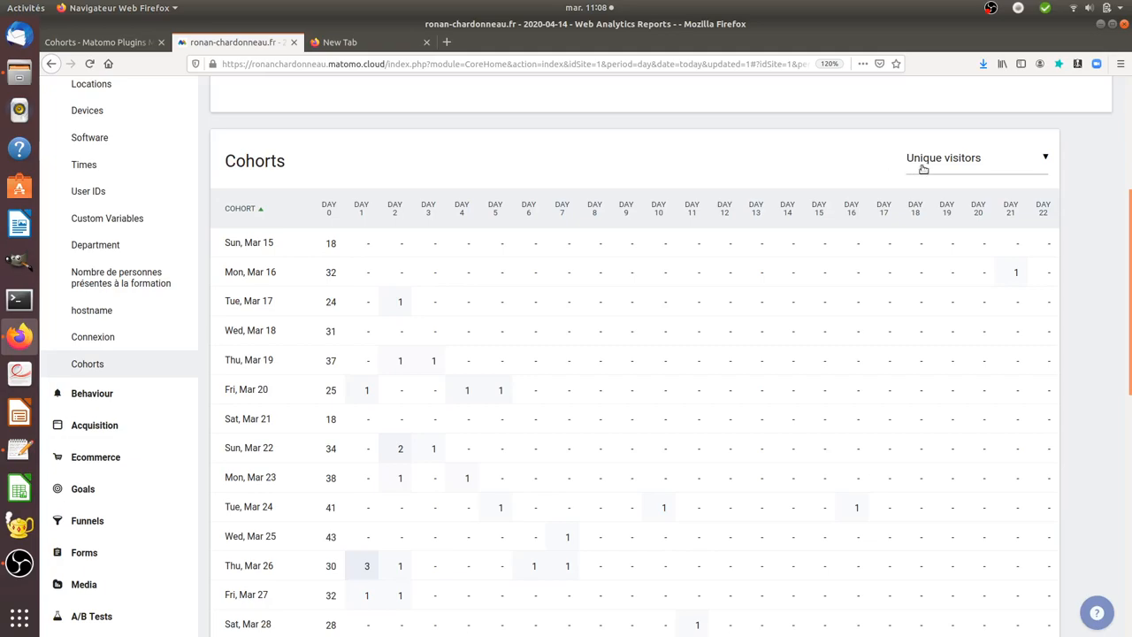
Step: Switch the Cohorts table metric to 'Visits with Conversions (Goal Interest in ssl)'
{"action": "left_click", "coordinate": [976, 157]}
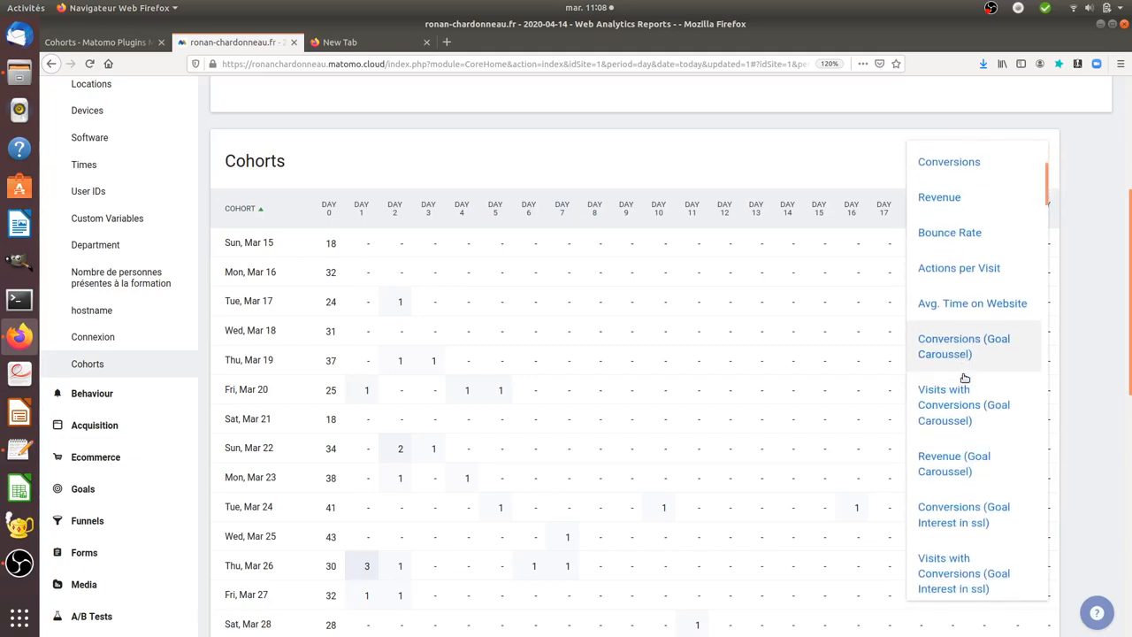
{"action": "scroll", "scroll_direction": "down", "scroll_amount": 3}
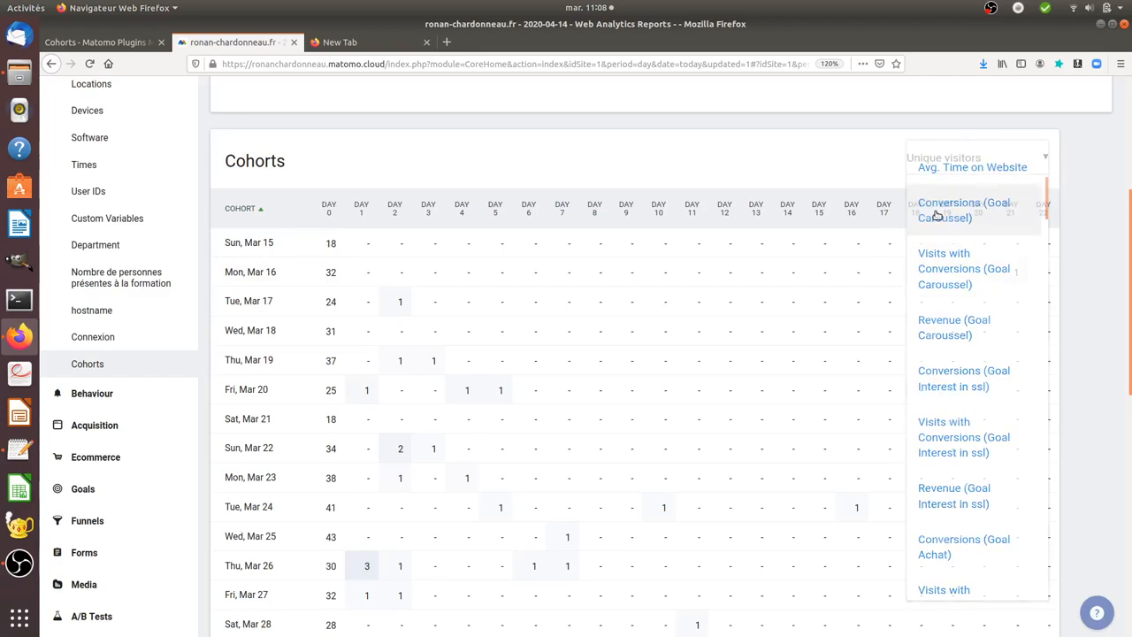
{"action": "left_click", "coordinate": [964, 209]}
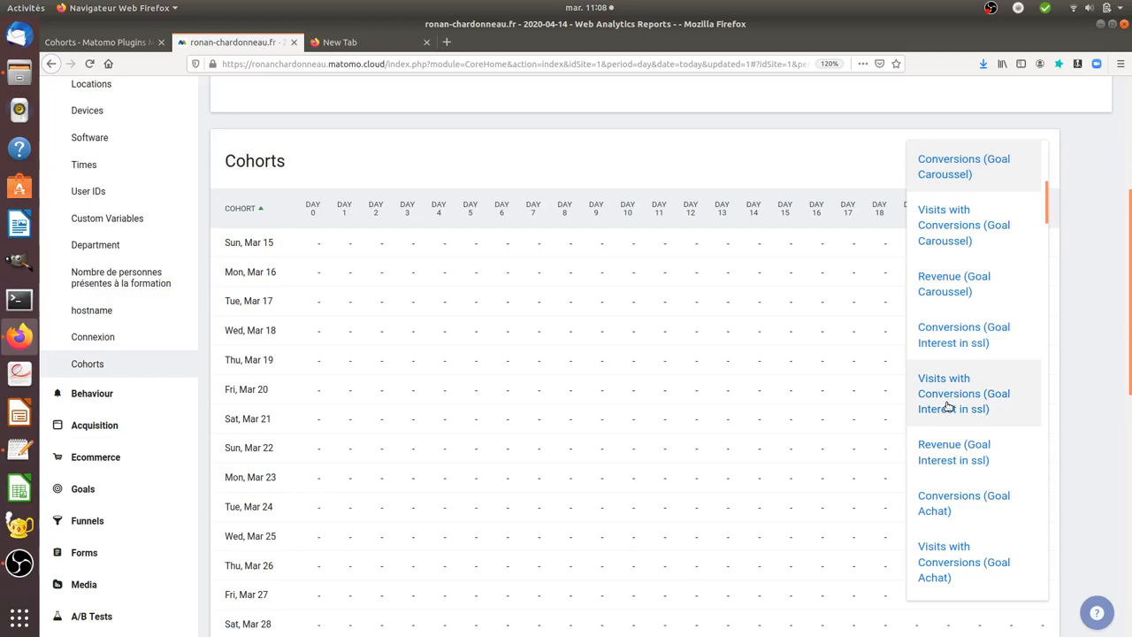
{"action": "mouse_move", "coordinate": [948, 407]}
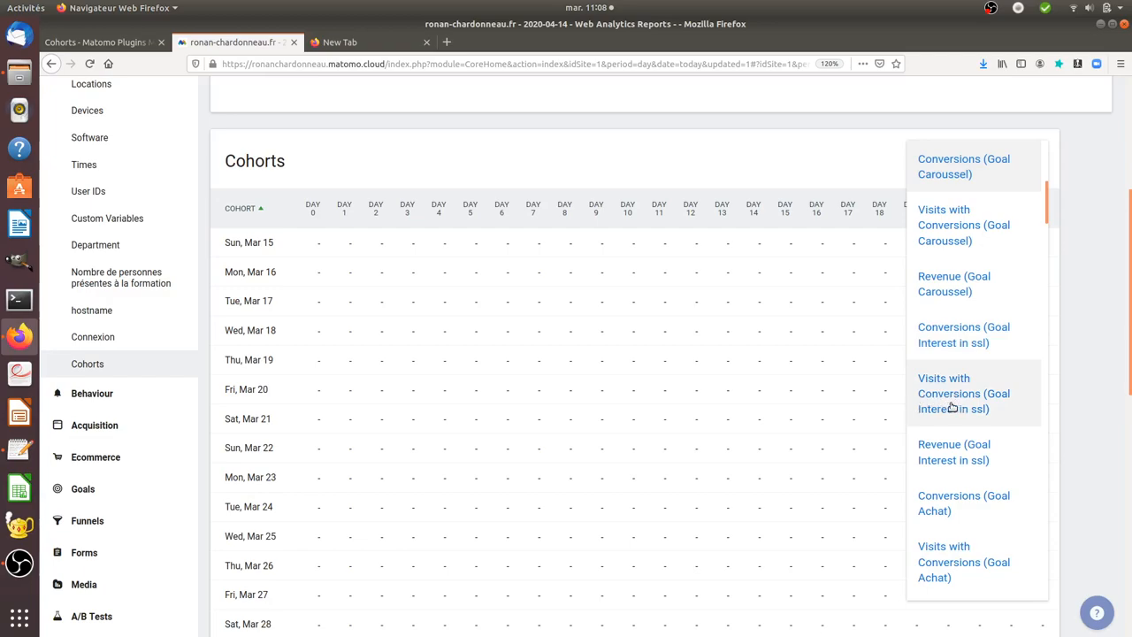
{"action": "mouse_move", "coordinate": [955, 335]}
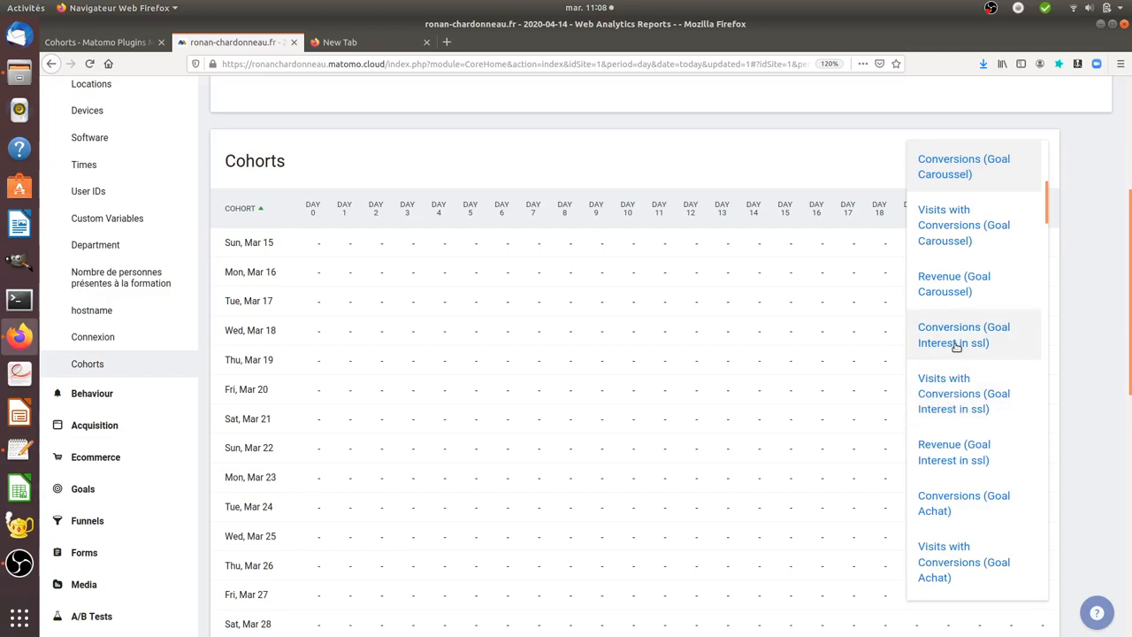
{"action": "mouse_move", "coordinate": [958, 392]}
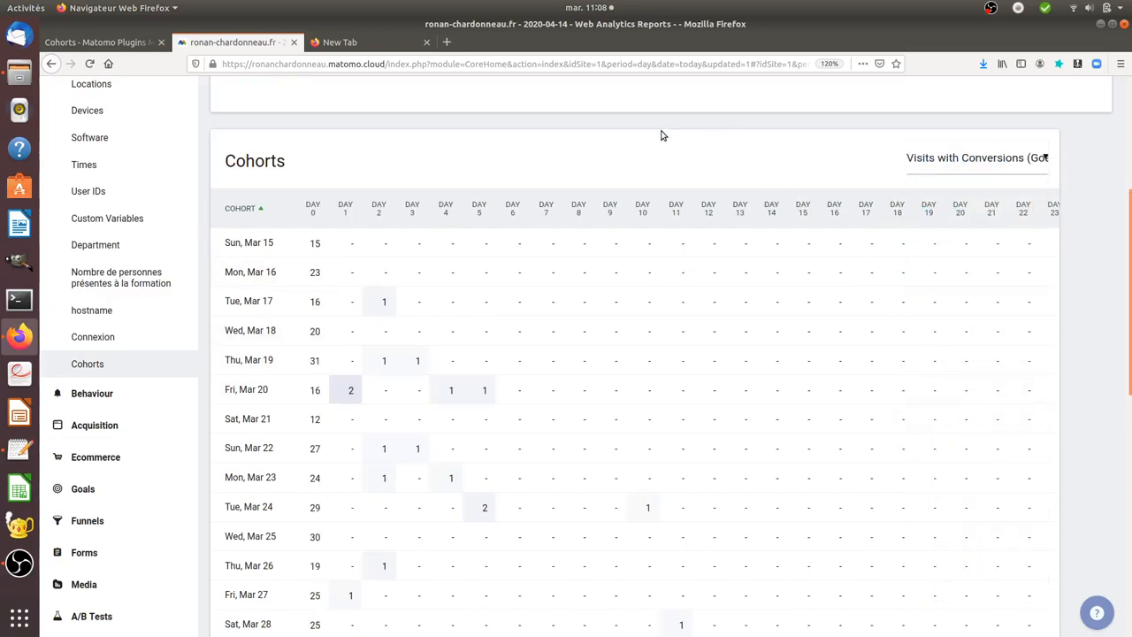
{"action": "mouse_move", "coordinate": [796, 191]}
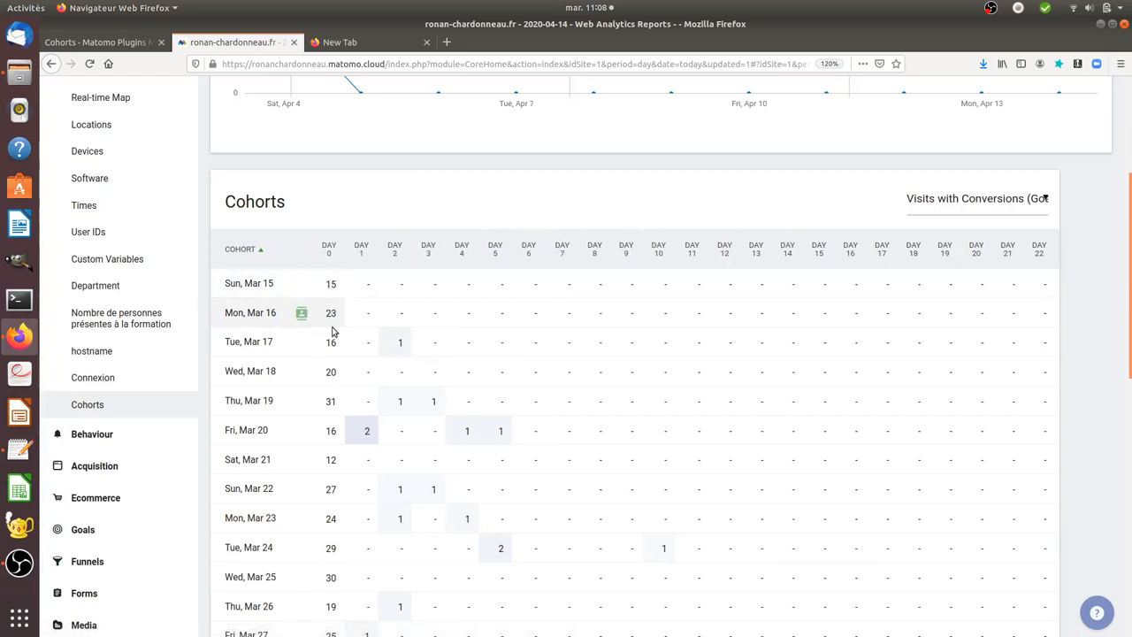
{"action": "mouse_move", "coordinate": [336, 343]}
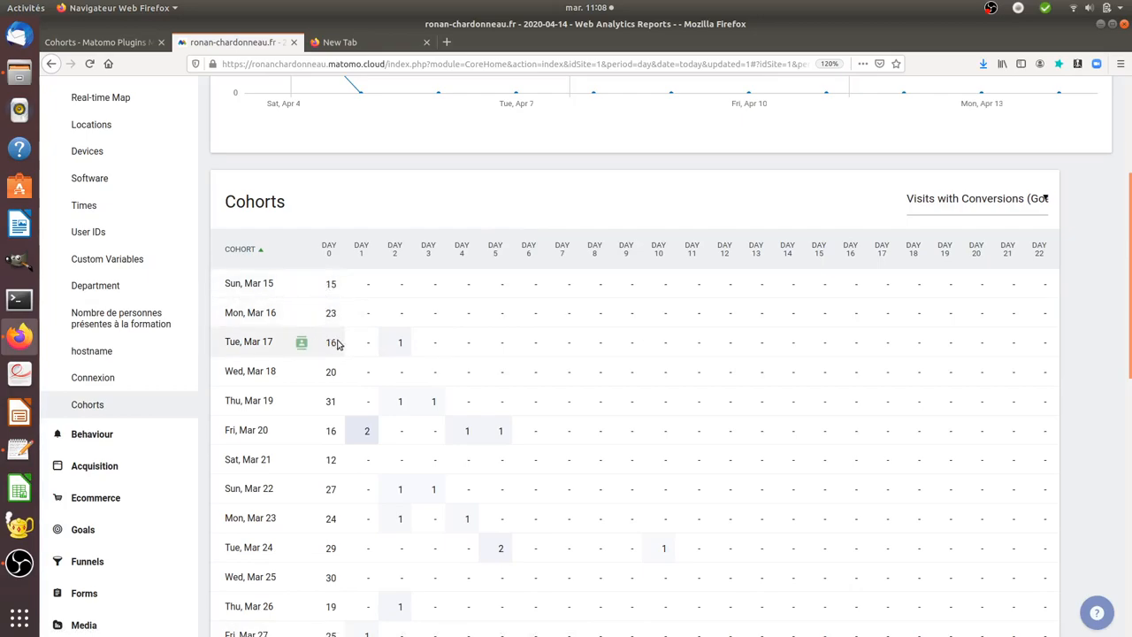
{"action": "mouse_move", "coordinate": [651, 314]}
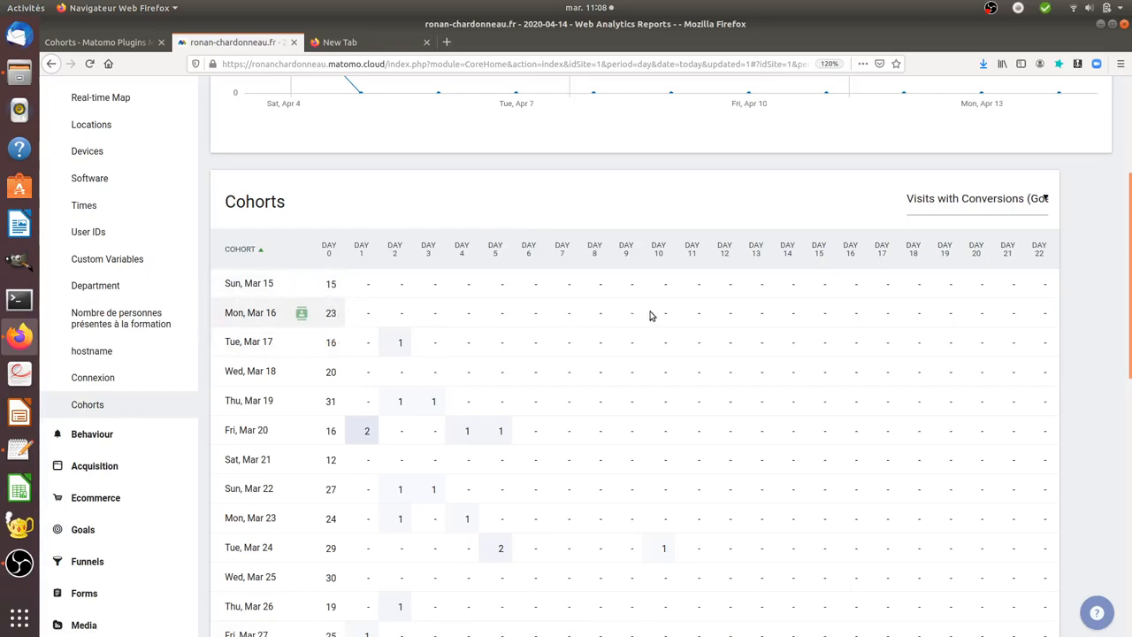
{"action": "mouse_move", "coordinate": [913, 315]}
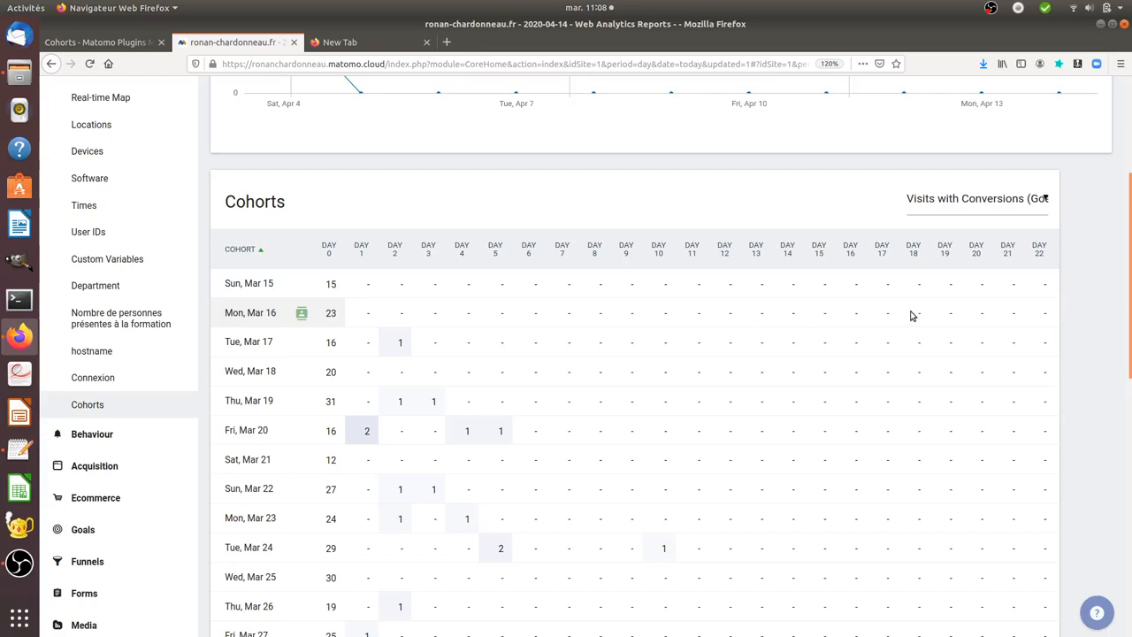
{"action": "scroll", "scroll_direction": "down", "scroll_amount": 3}
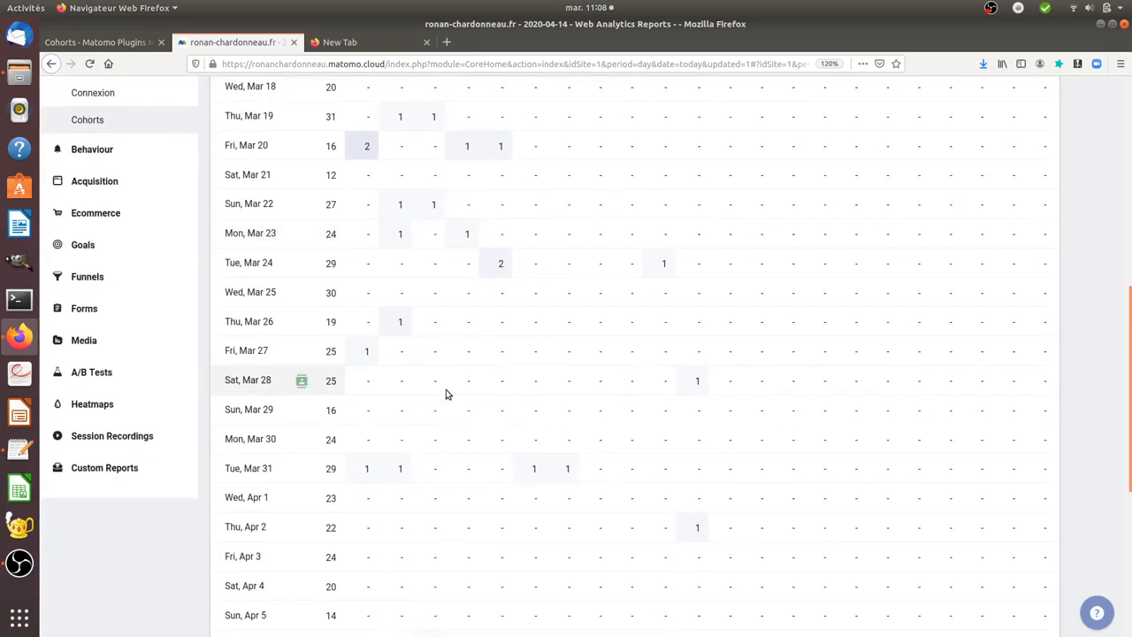
{"action": "scroll", "scroll_direction": "down", "scroll_amount": 3}
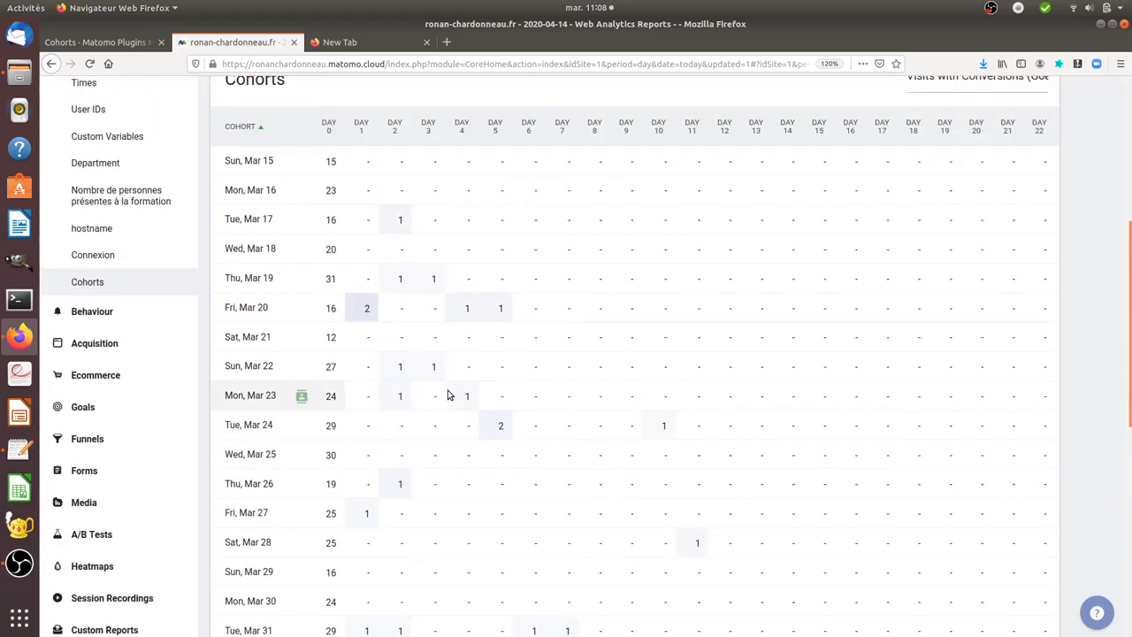
{"action": "scroll", "scroll_direction": "down", "scroll_amount": 3}
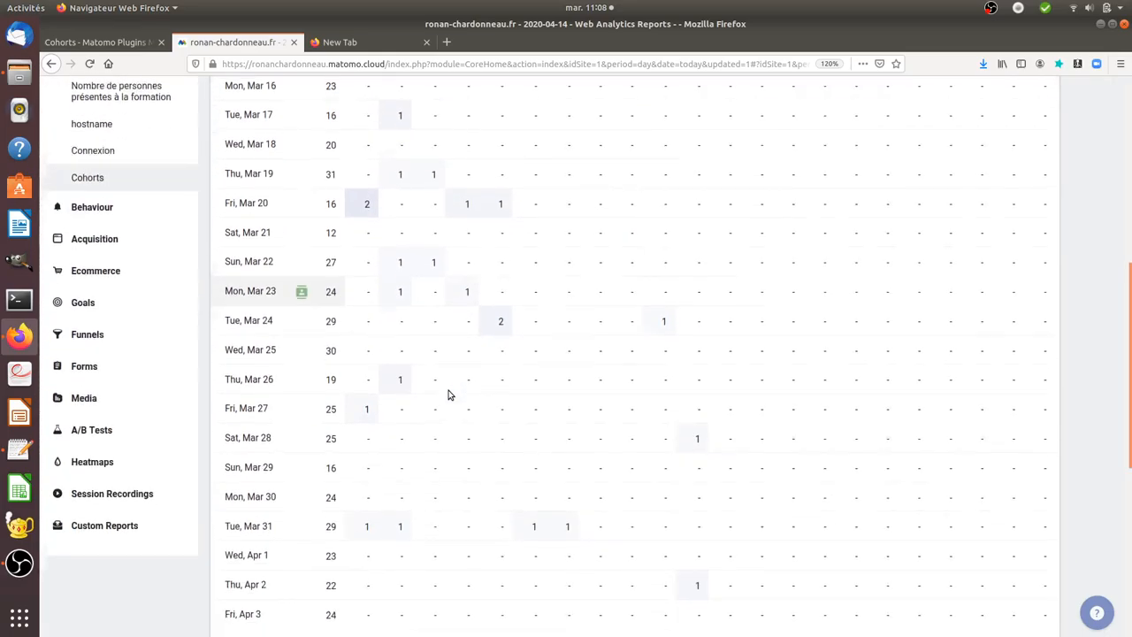
{"action": "scroll", "scroll_direction": "down", "scroll_amount": 3}
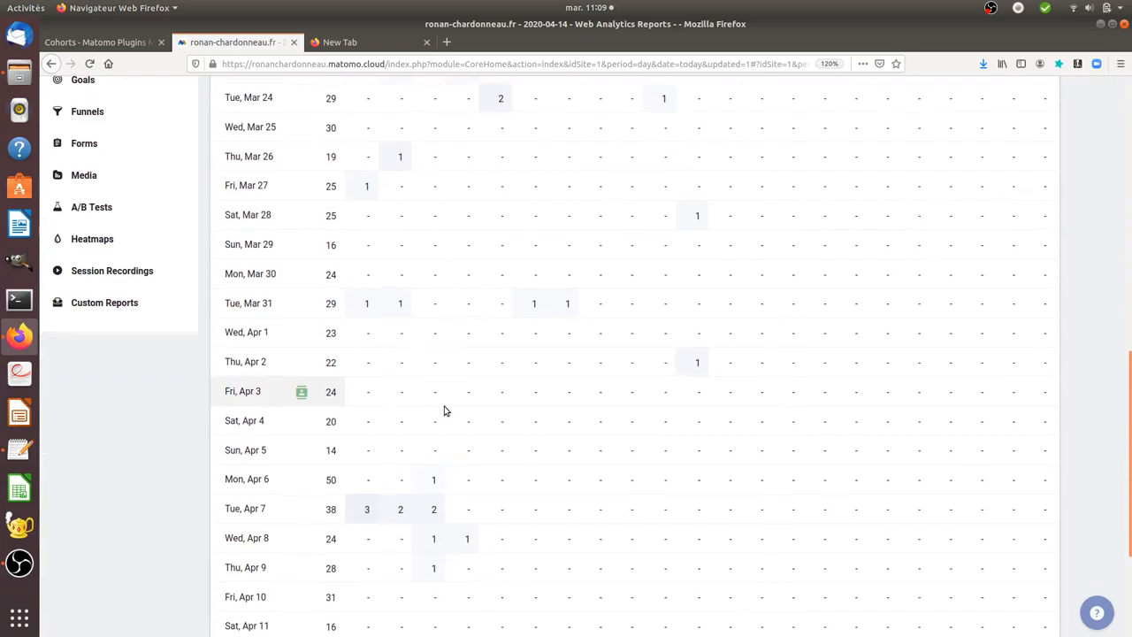
{"action": "scroll", "scroll_direction": "down", "scroll_amount": 3}
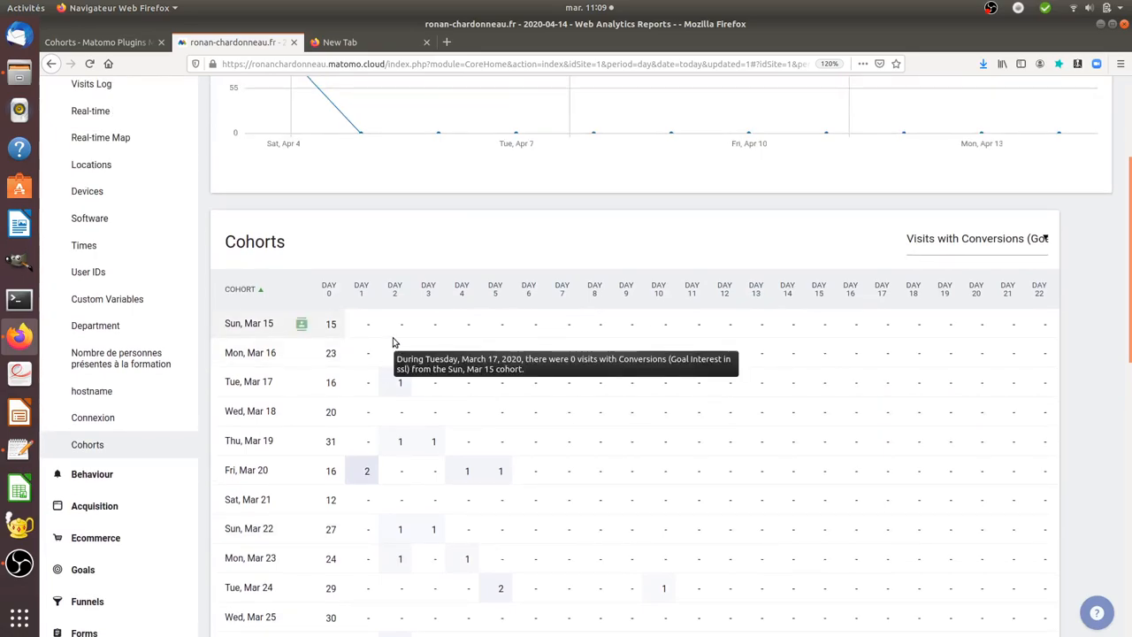
{"action": "mouse_move", "coordinate": [370, 322]}
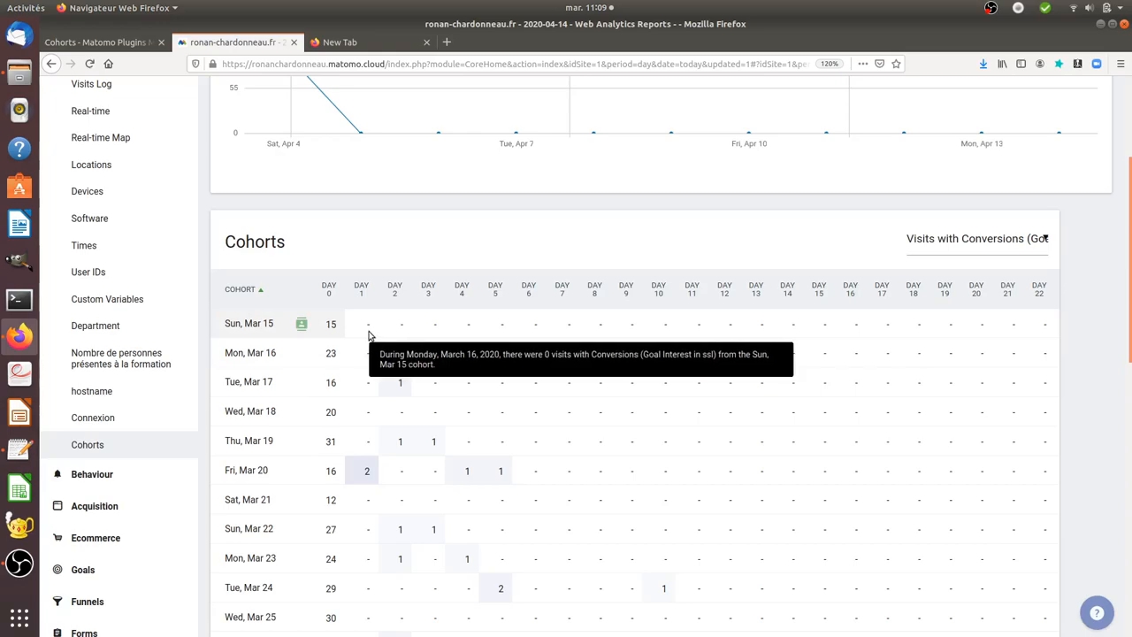
{"action": "mouse_move", "coordinate": [360, 333]}
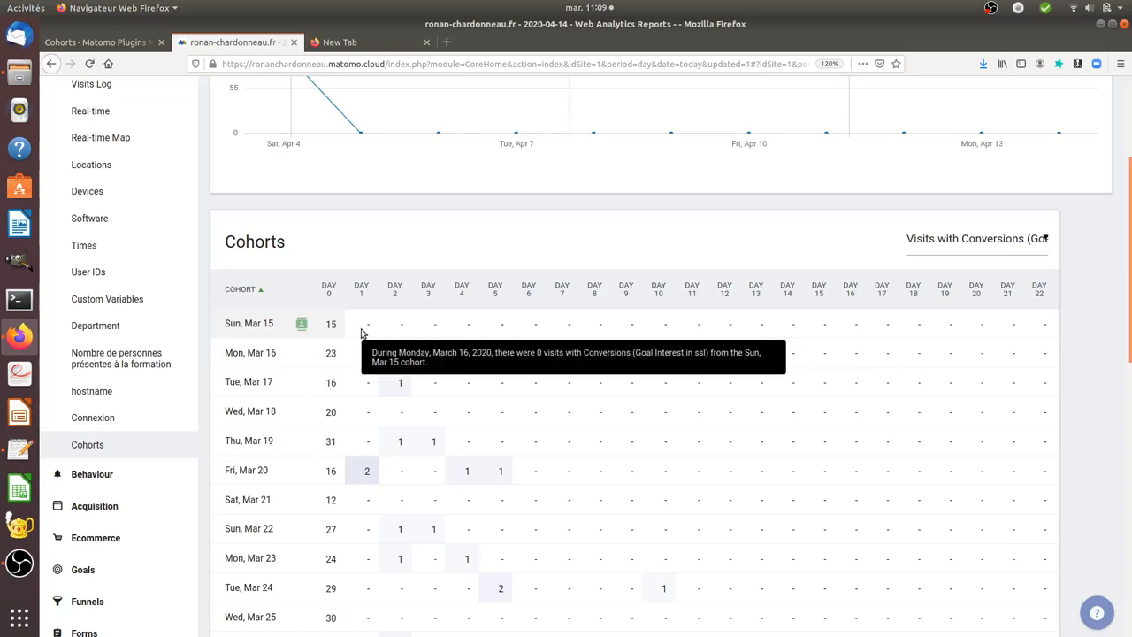
{"action": "mouse_move", "coordinate": [573, 333]}
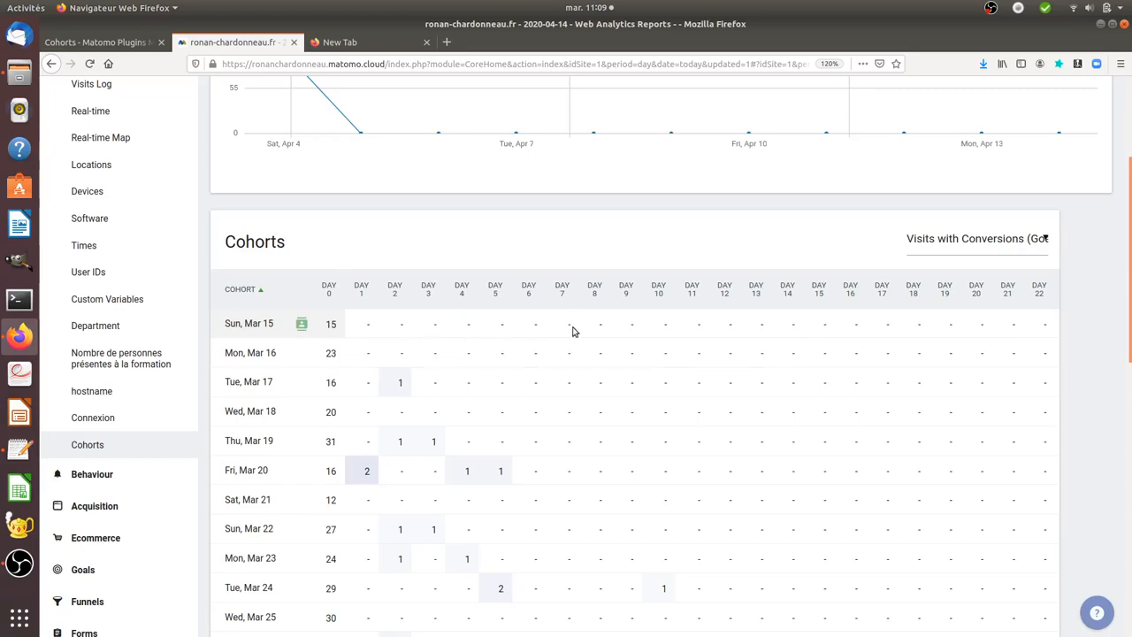
{"action": "mouse_move", "coordinate": [329, 331]}
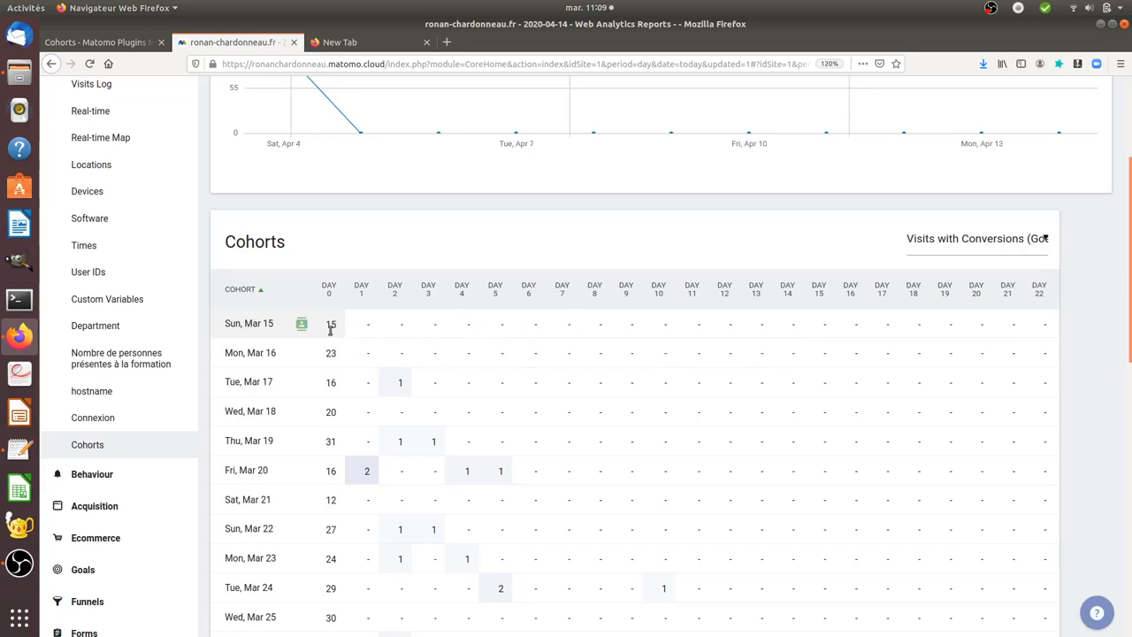
{"action": "mouse_move", "coordinate": [373, 333]}
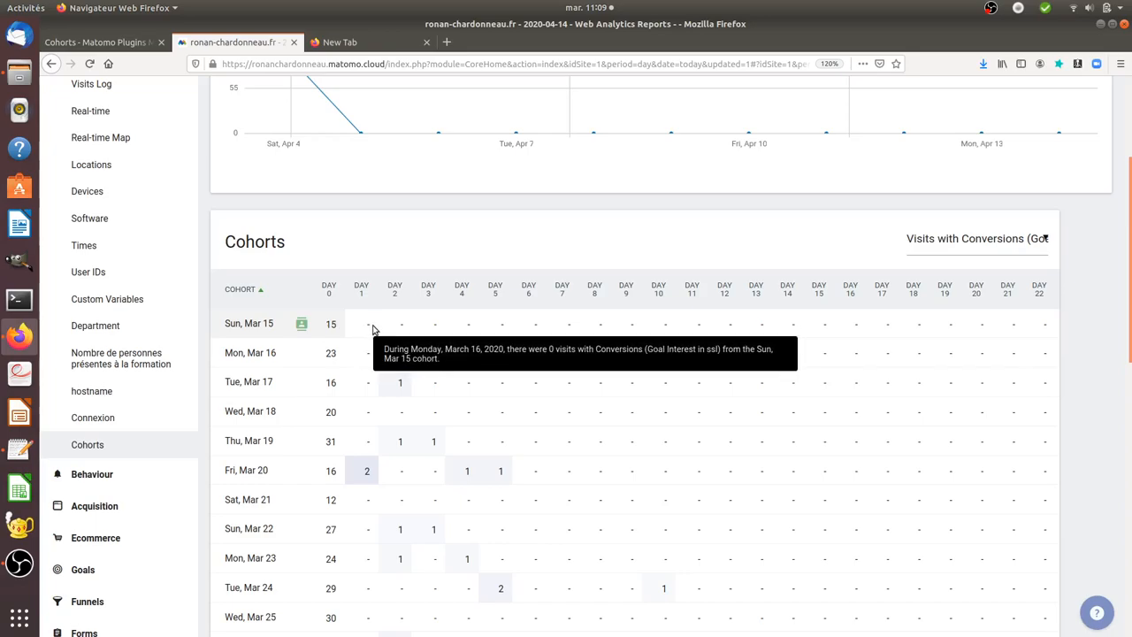
{"action": "mouse_move", "coordinate": [418, 325]}
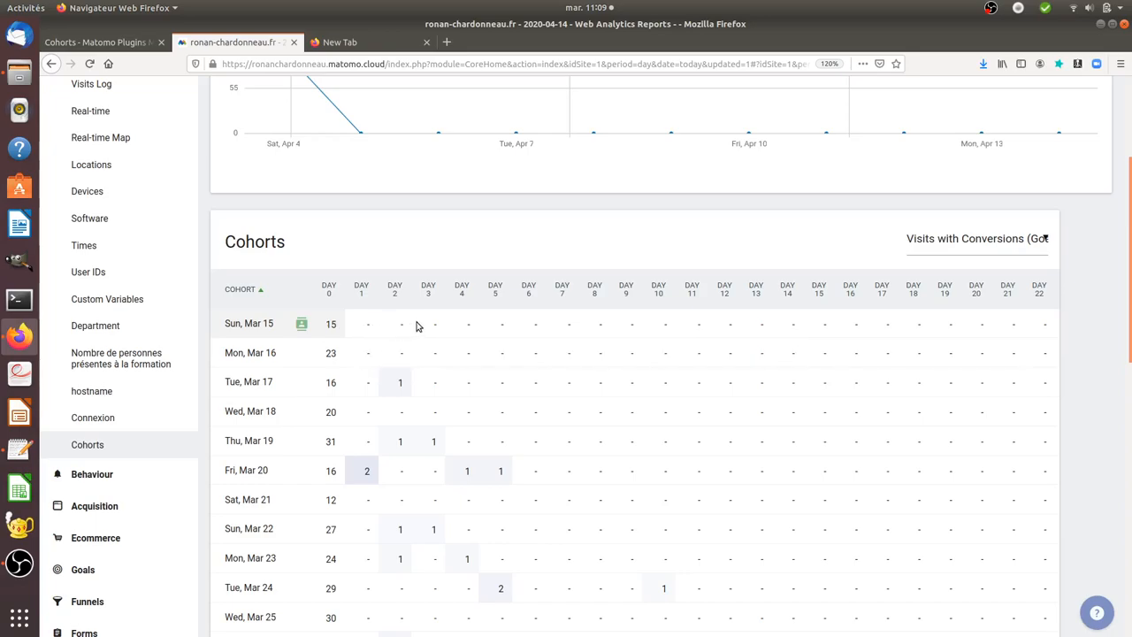
{"action": "mouse_move", "coordinate": [471, 324]}
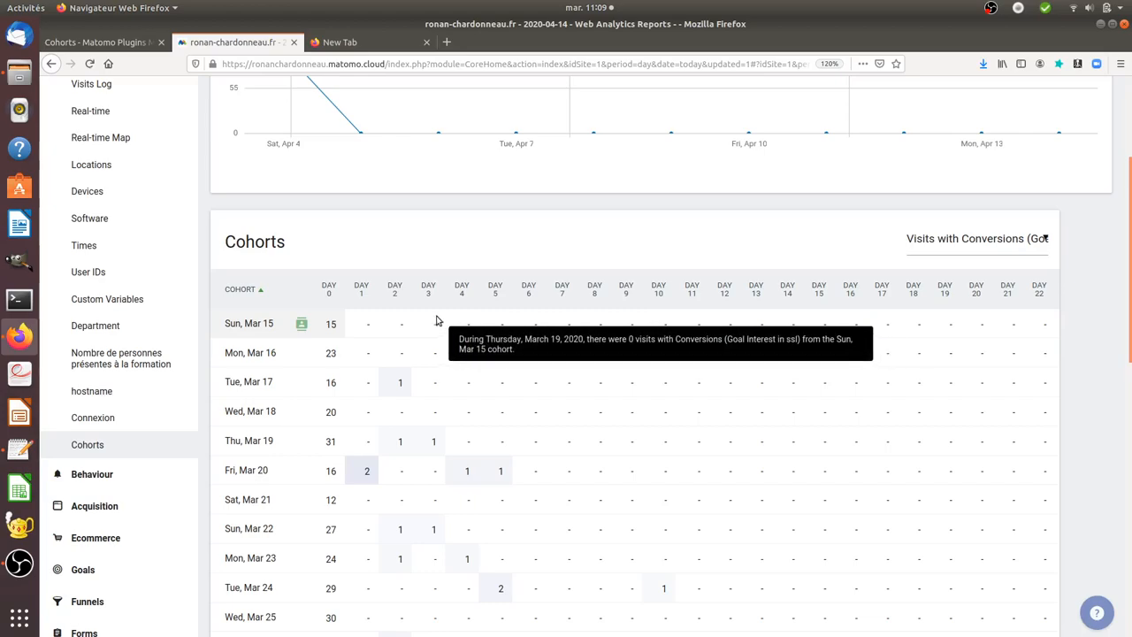
{"action": "mouse_move", "coordinate": [866, 273]}
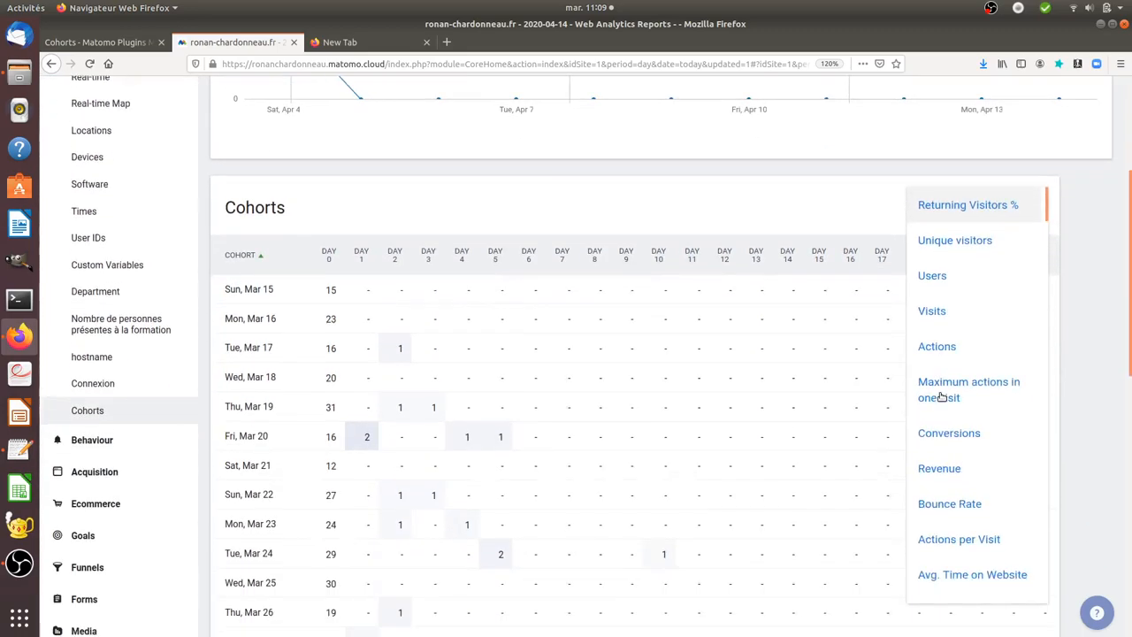
Step: Browse through the Cohorts metric list's goal options to locate the Actions metric
{"action": "scroll", "scroll_direction": "down", "scroll_amount": 3}
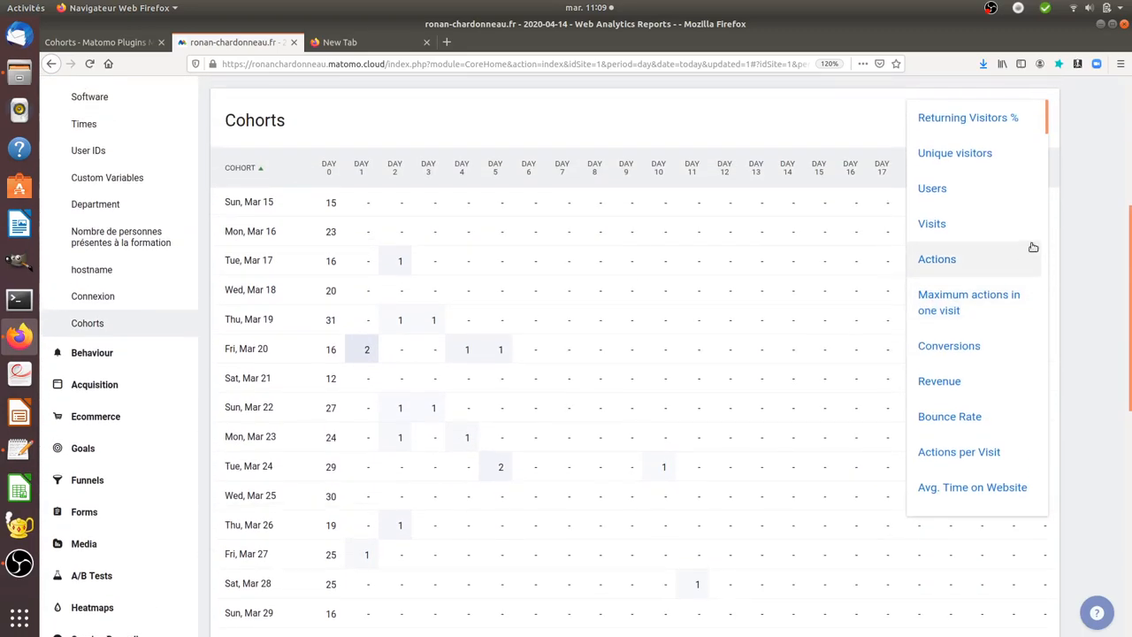
{"action": "scroll", "scroll_direction": "down", "scroll_amount": 3}
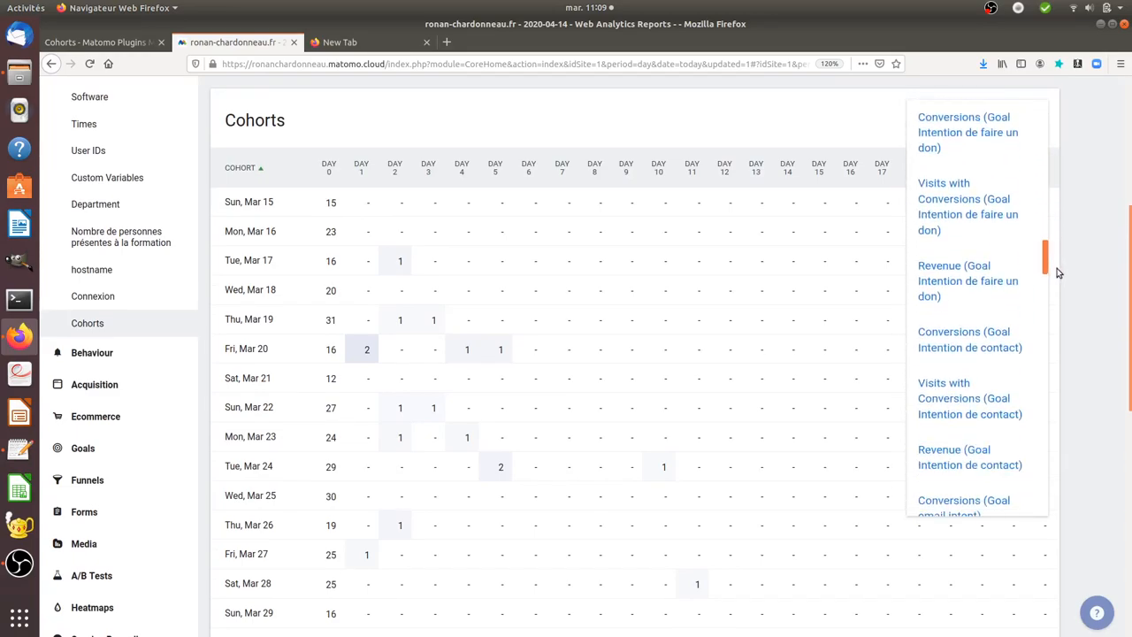
{"action": "scroll", "scroll_direction": "down", "scroll_amount": 3}
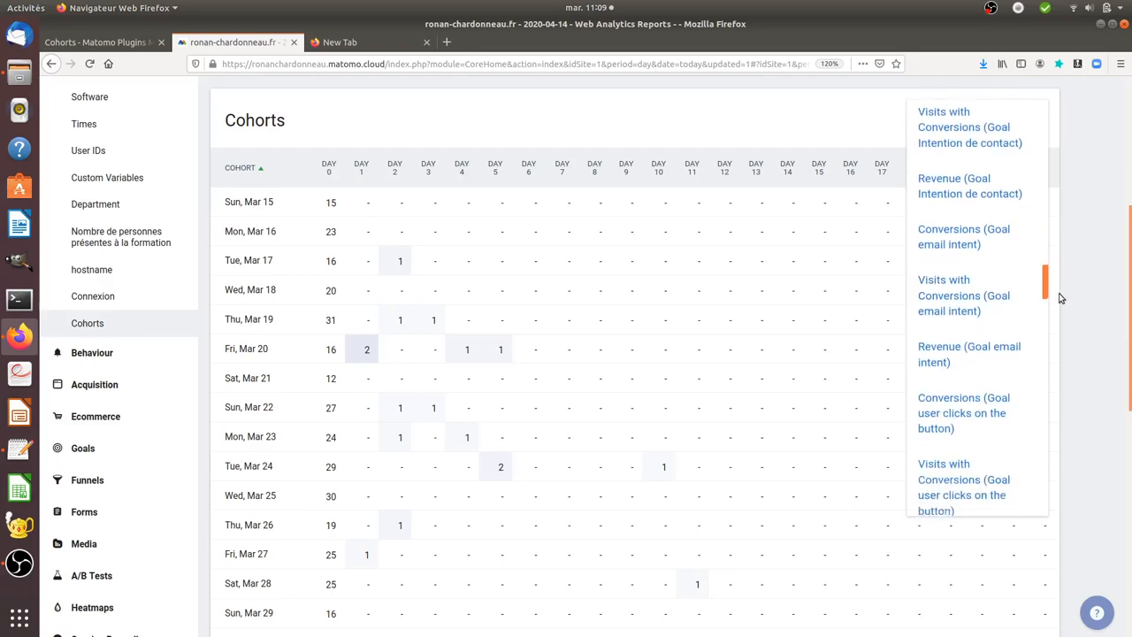
{"action": "scroll", "scroll_direction": "down", "scroll_amount": 3}
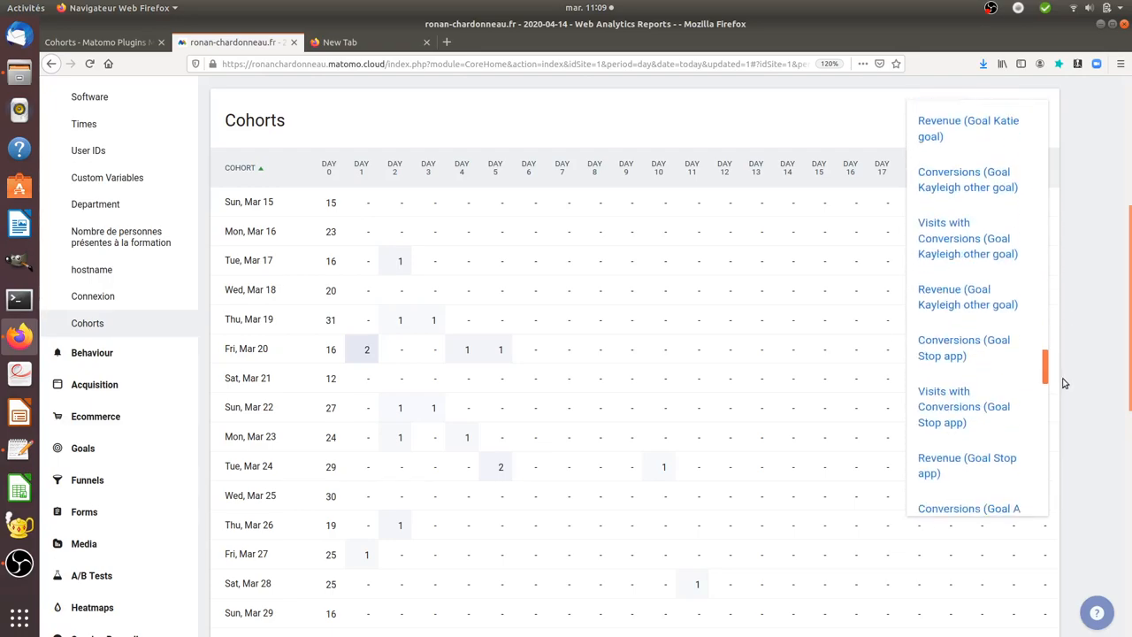
{"action": "scroll", "scroll_direction": "down", "scroll_amount": 3}
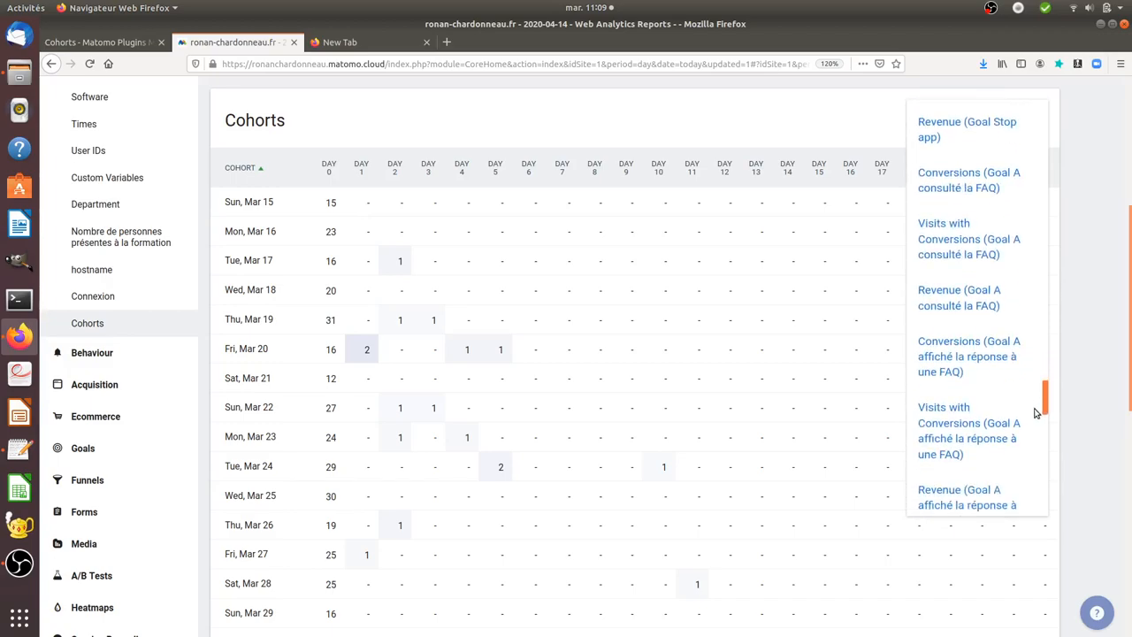
{"action": "scroll", "scroll_direction": "down", "scroll_amount": 3}
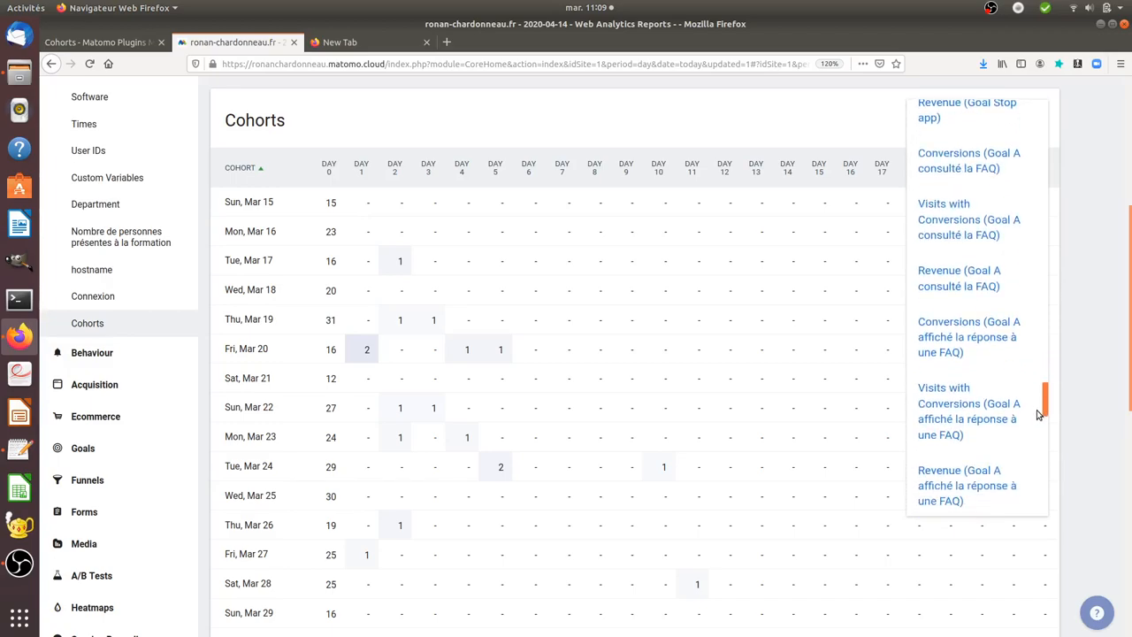
{"action": "scroll", "scroll_direction": "down", "scroll_amount": 3}
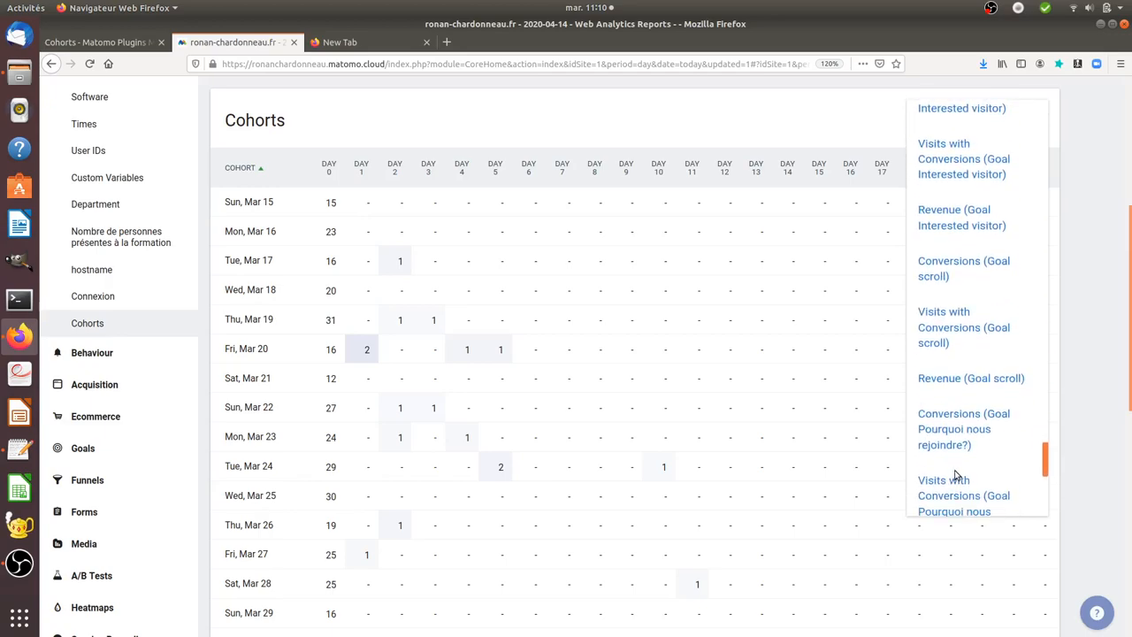
{"action": "scroll", "scroll_direction": "down", "scroll_amount": 3}
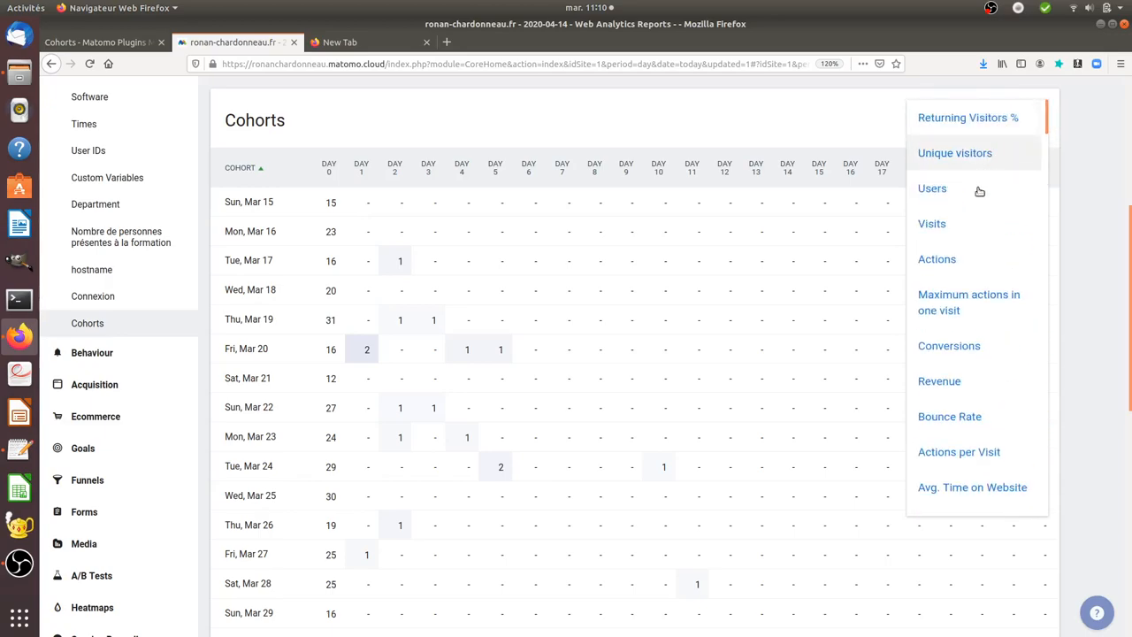
{"action": "mouse_move", "coordinate": [941, 258]}
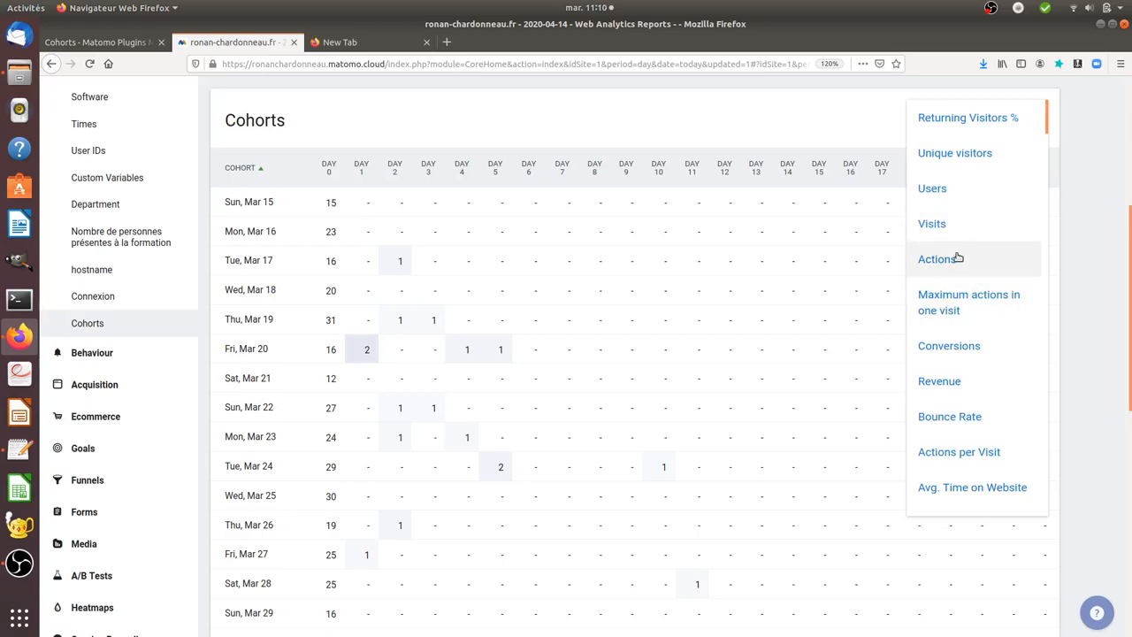
Step: Switch the Cohorts table to the Actions metric and review its per-day values (totals 65–201)
{"action": "left_click", "coordinate": [941, 258]}
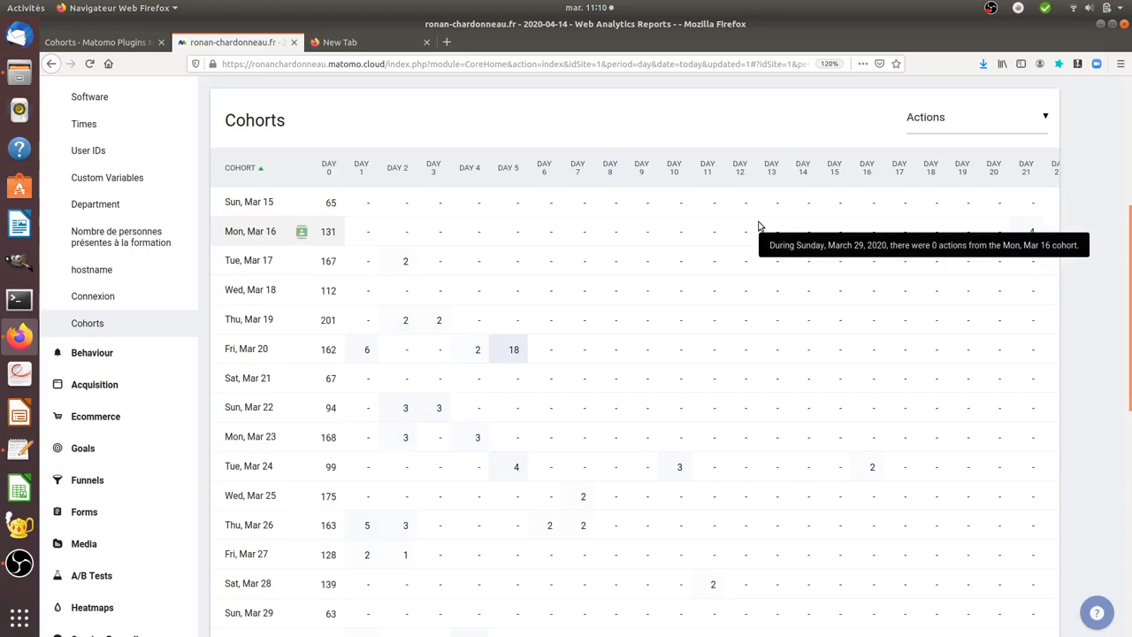
{"action": "scroll", "scroll_direction": "down", "scroll_amount": 3}
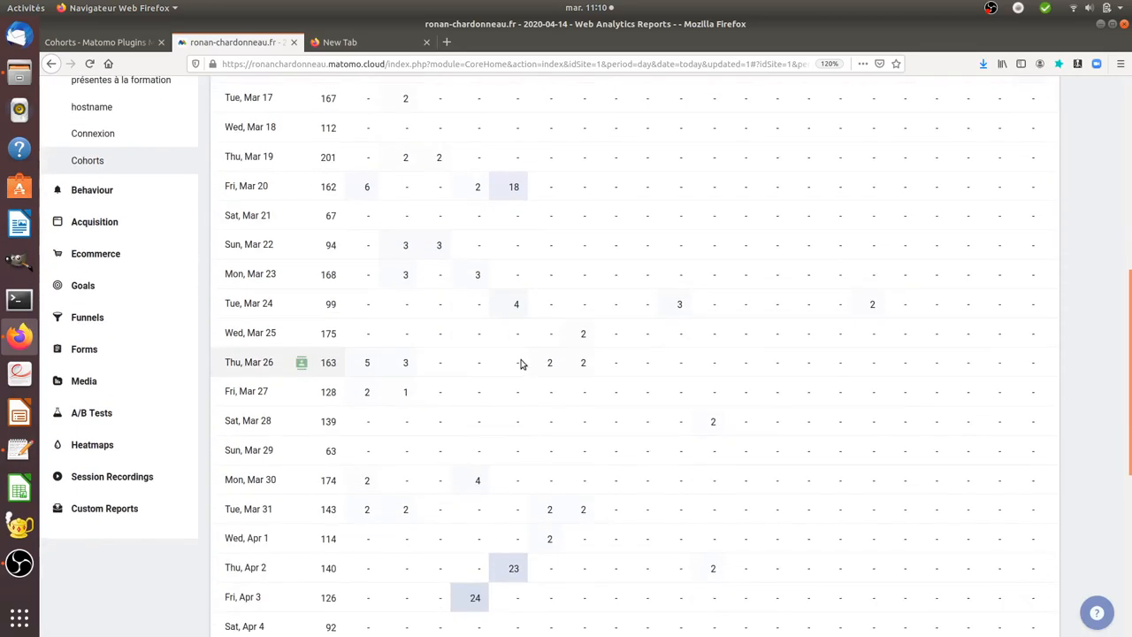
{"action": "scroll", "scroll_direction": "down", "scroll_amount": 3}
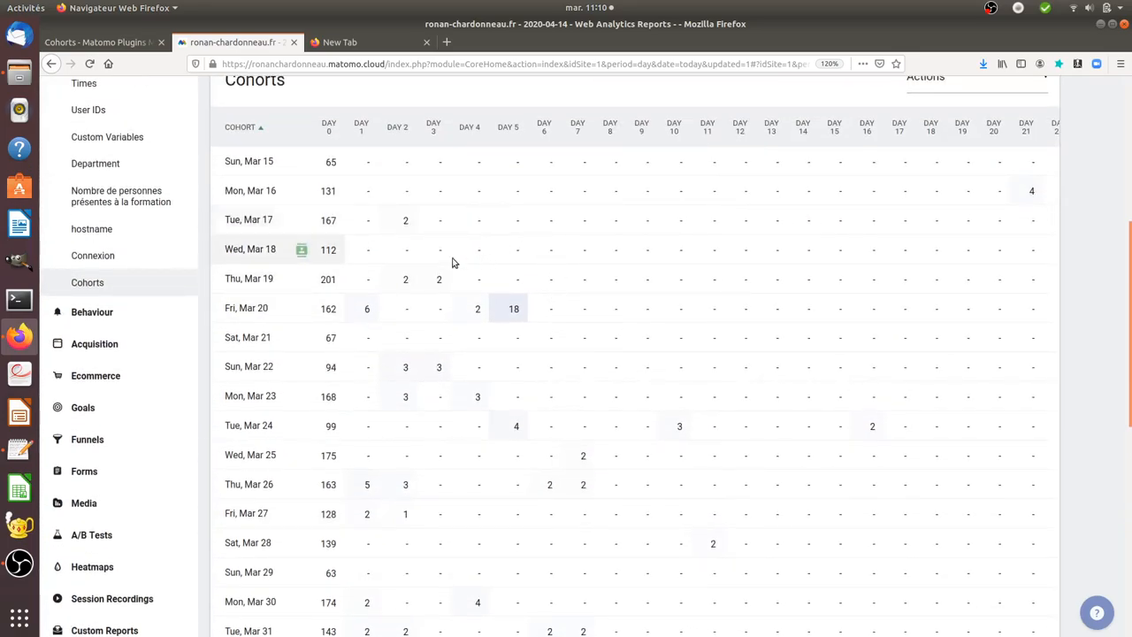
{"action": "mouse_move", "coordinate": [460, 216]}
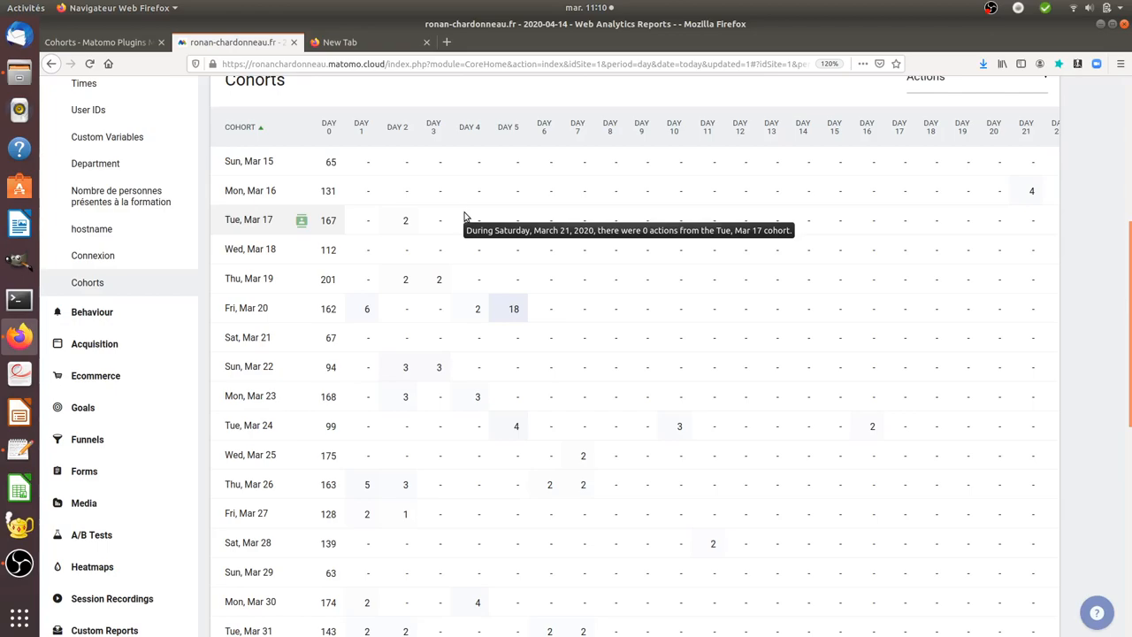
{"action": "scroll", "scroll_direction": "down", "scroll_amount": 3}
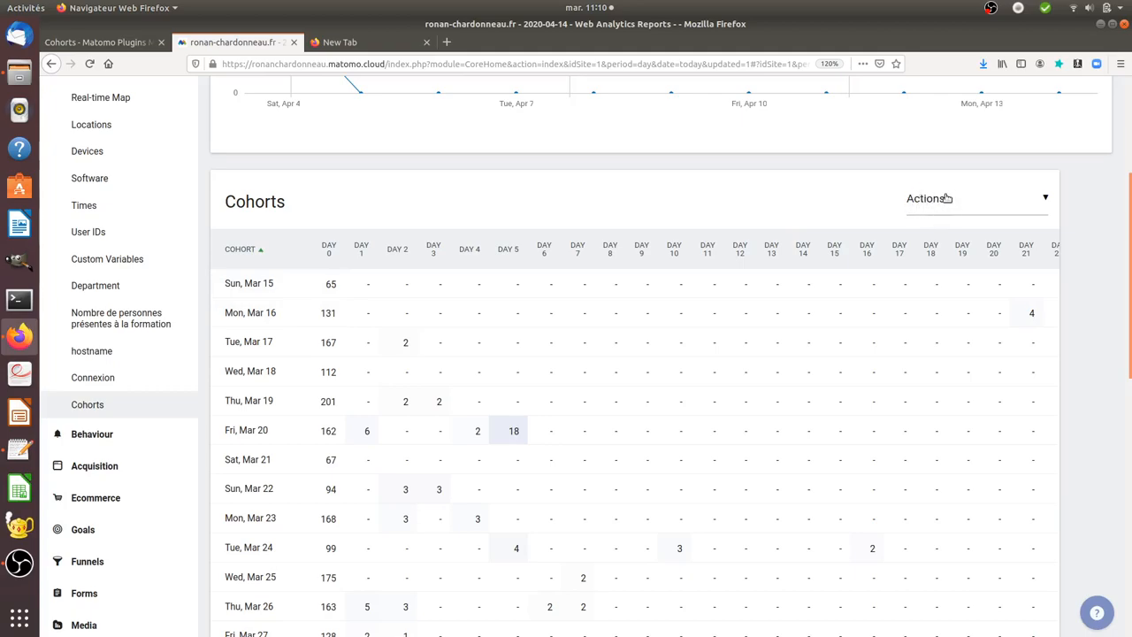
{"action": "mouse_move", "coordinate": [890, 220]}
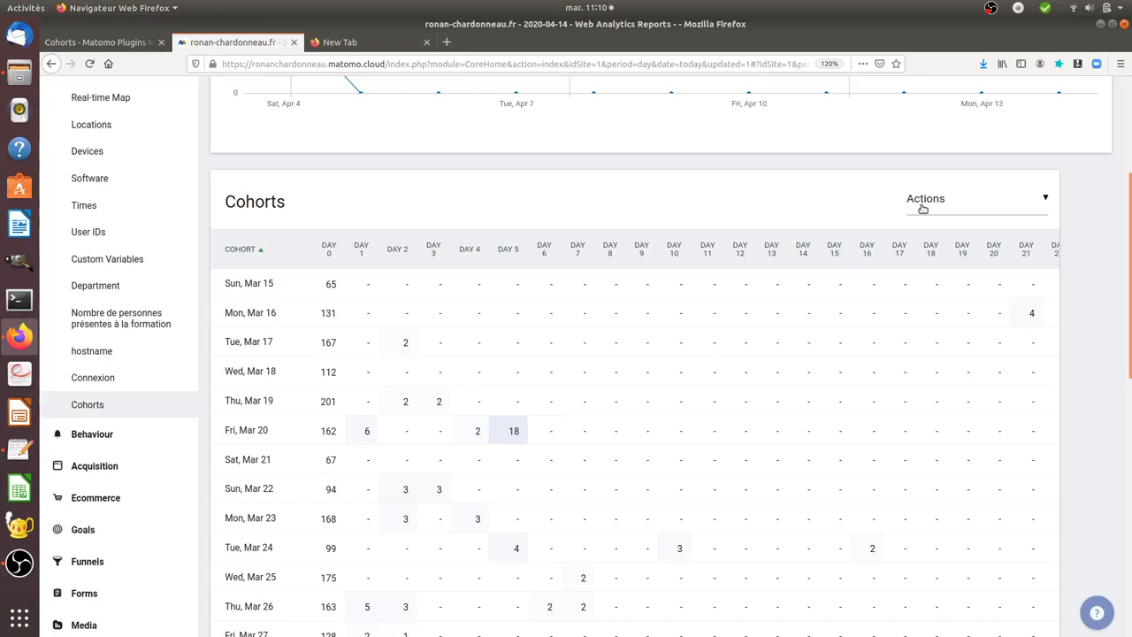
{"action": "mouse_move", "coordinate": [789, 201]}
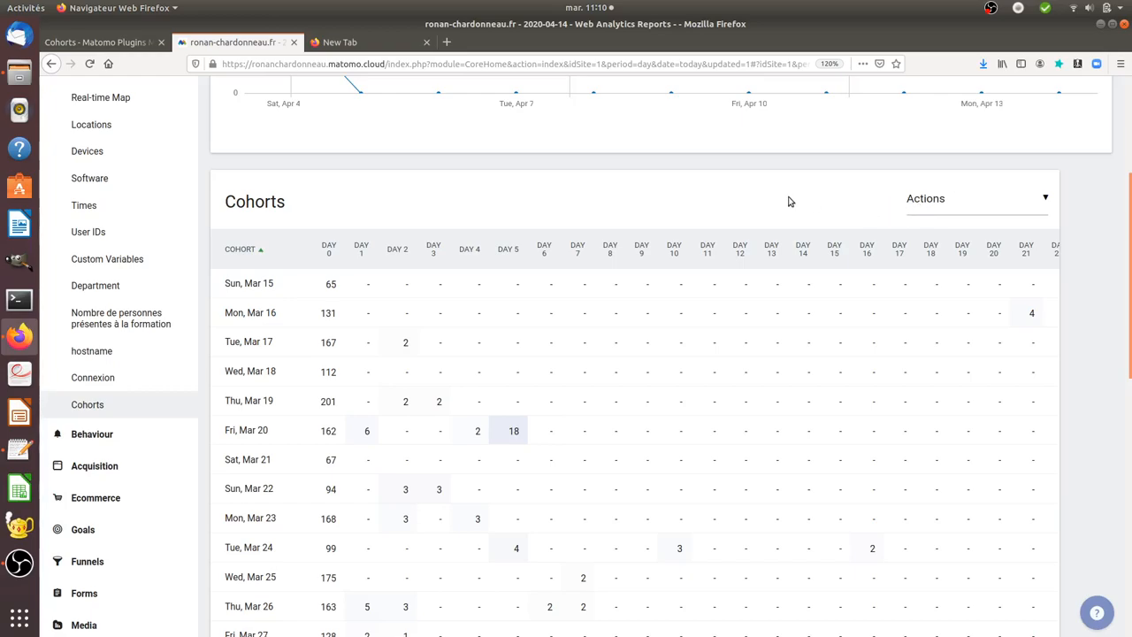
{"action": "mouse_move", "coordinate": [740, 214]}
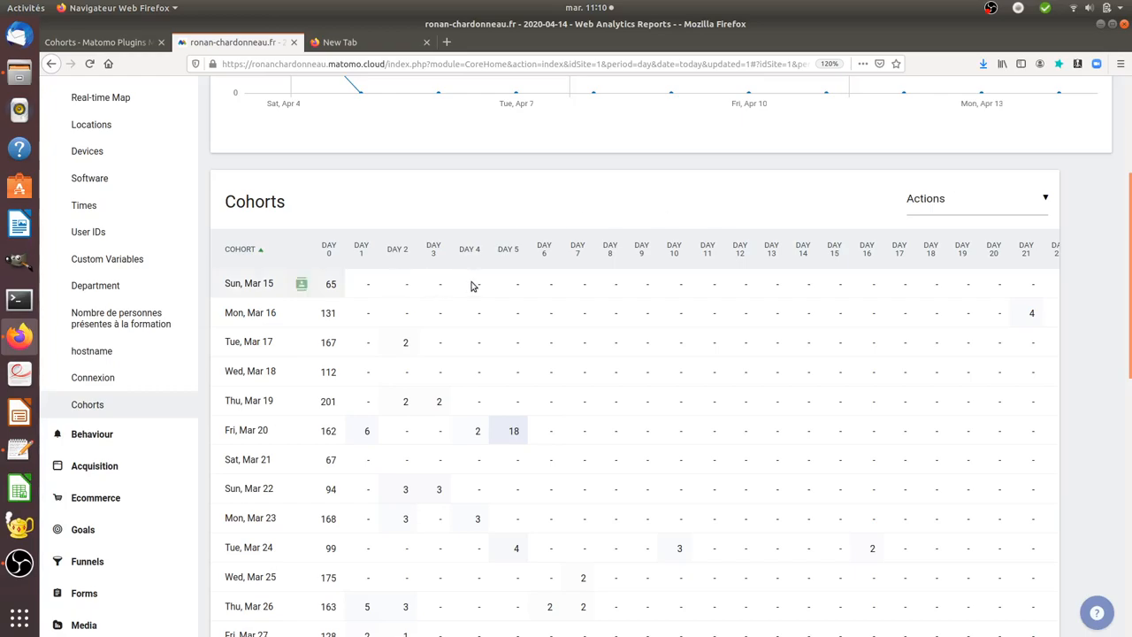
{"action": "mouse_move", "coordinate": [528, 292]}
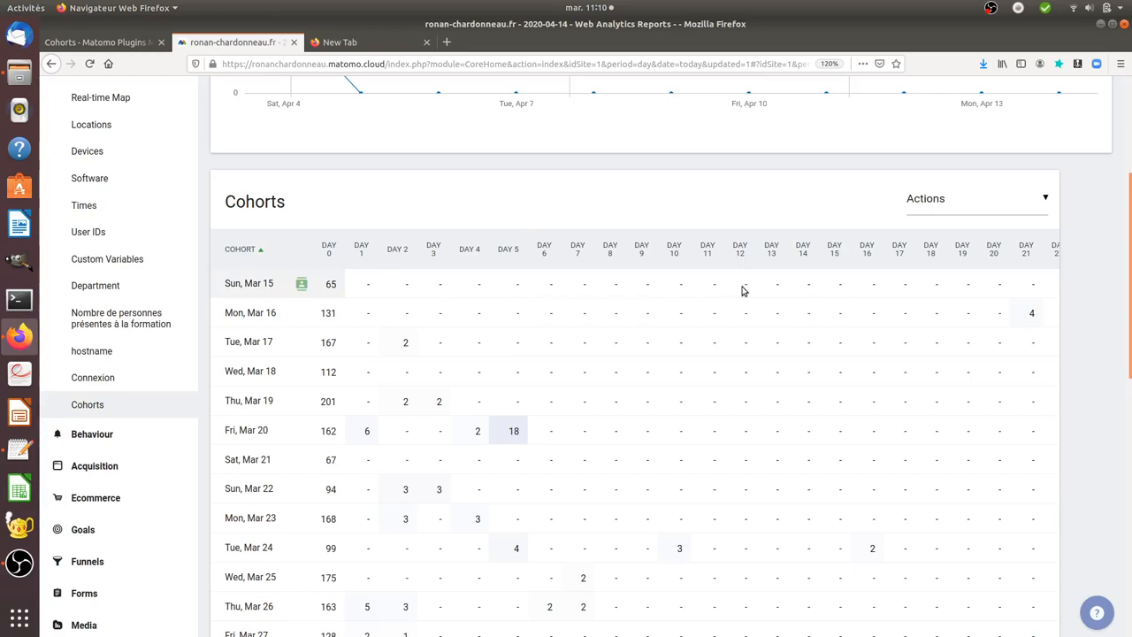
{"action": "mouse_move", "coordinate": [782, 291]}
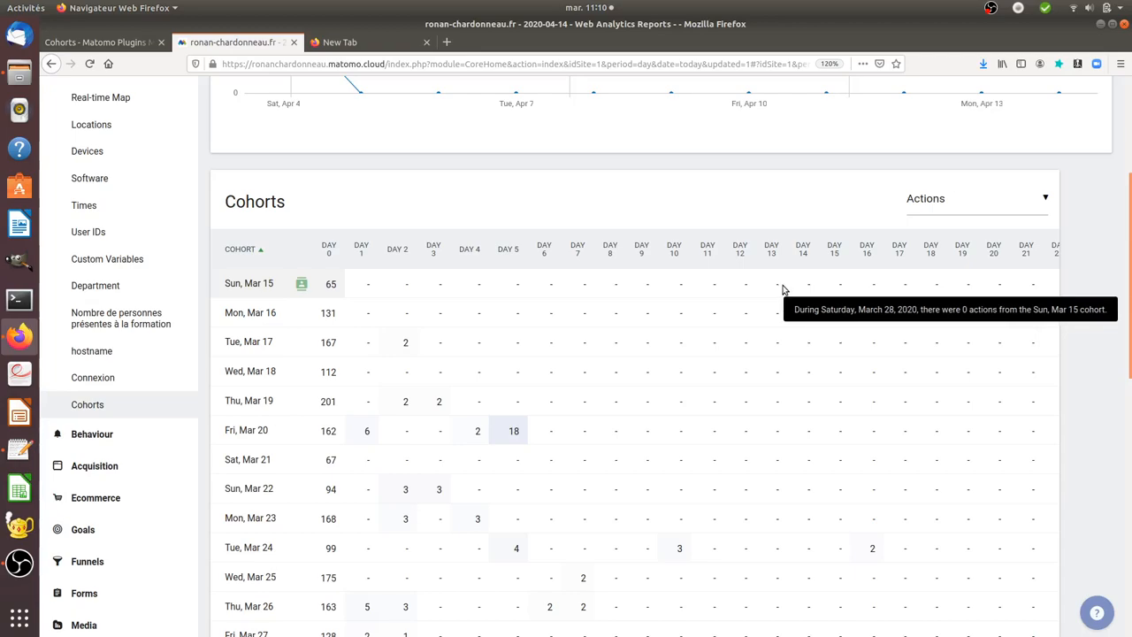
{"action": "mouse_move", "coordinate": [357, 290]}
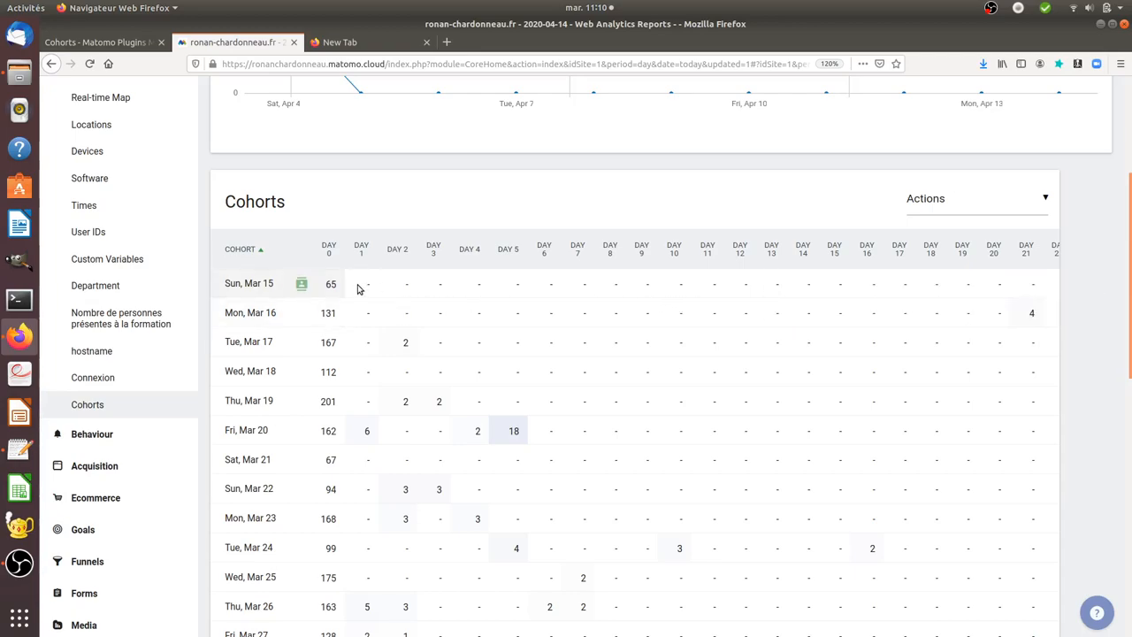
{"action": "mouse_move", "coordinate": [693, 282]}
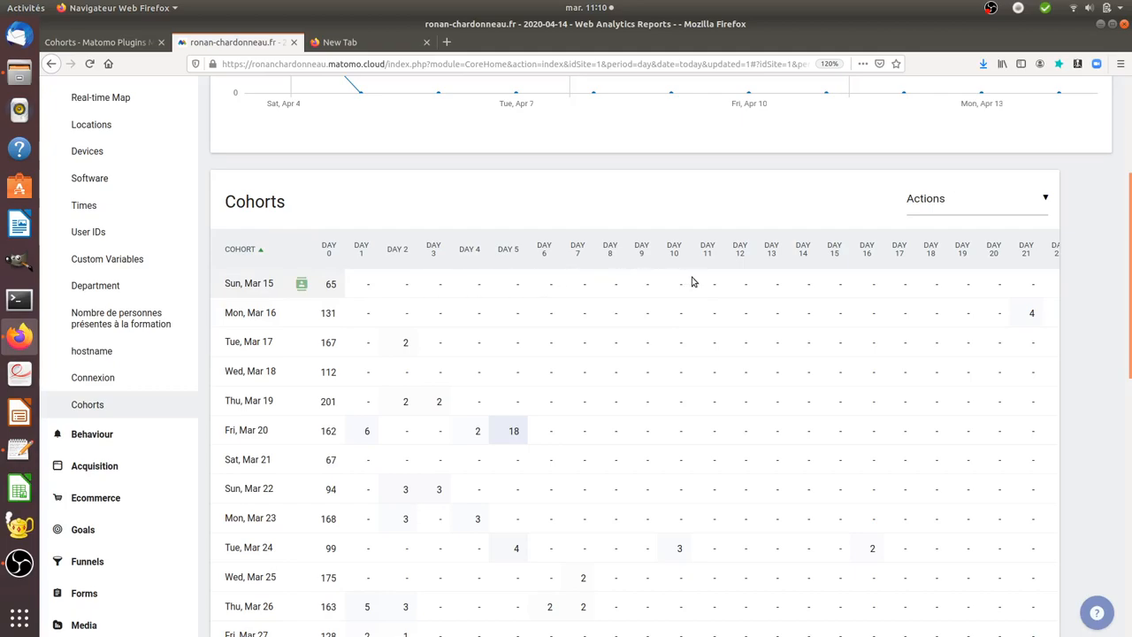
{"action": "mouse_move", "coordinate": [739, 290]}
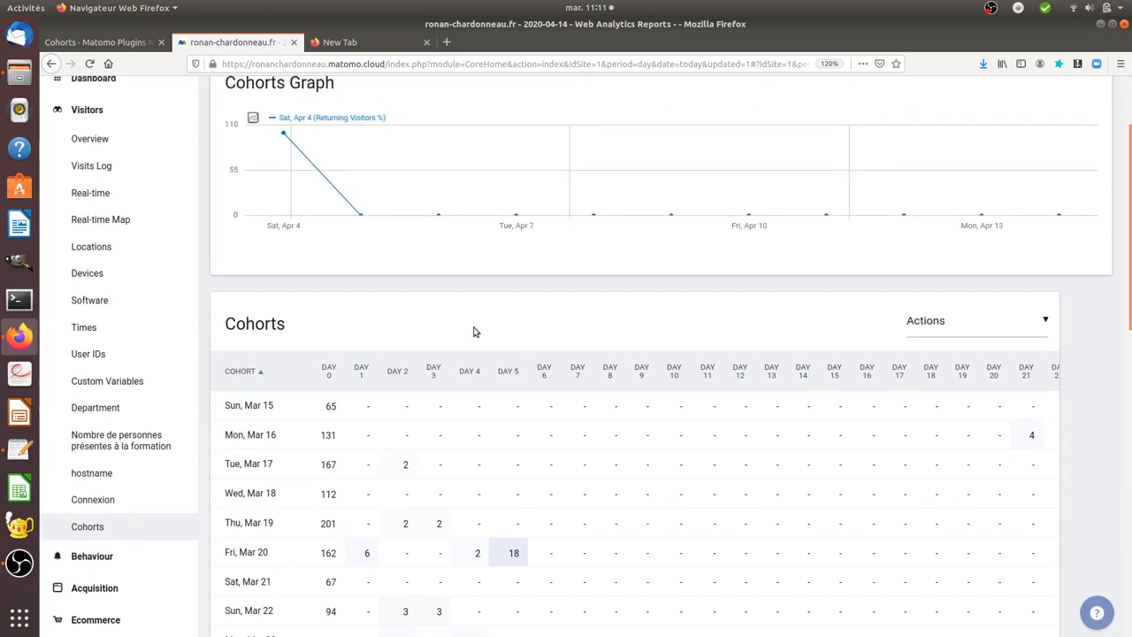
{"action": "scroll", "scroll_direction": "down", "scroll_amount": 3}
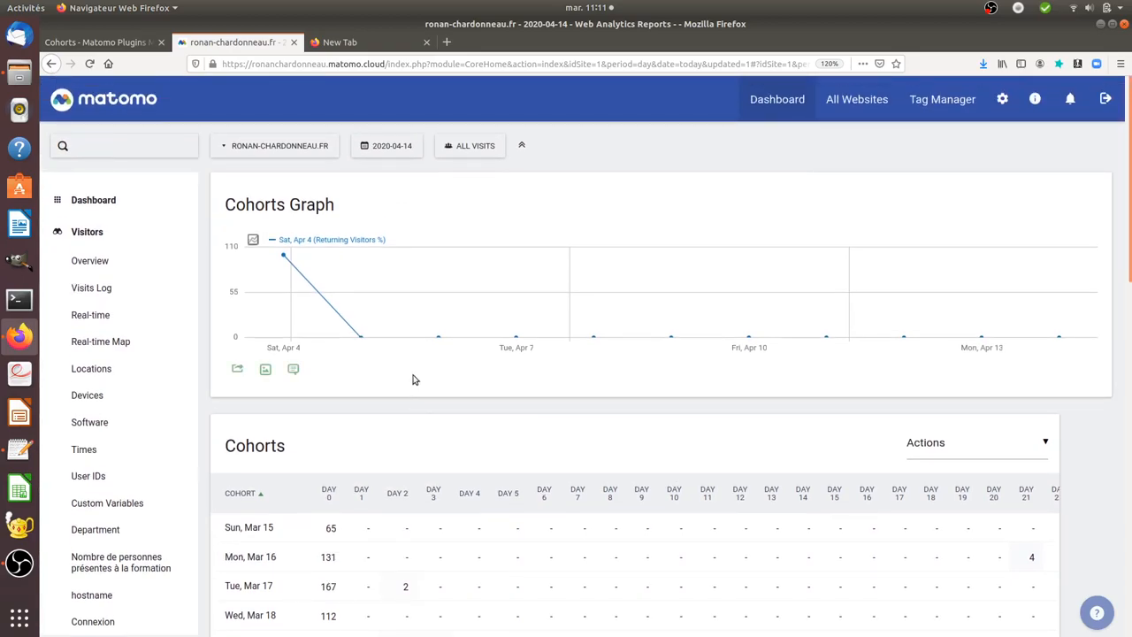
{"action": "mouse_move", "coordinate": [409, 428]}
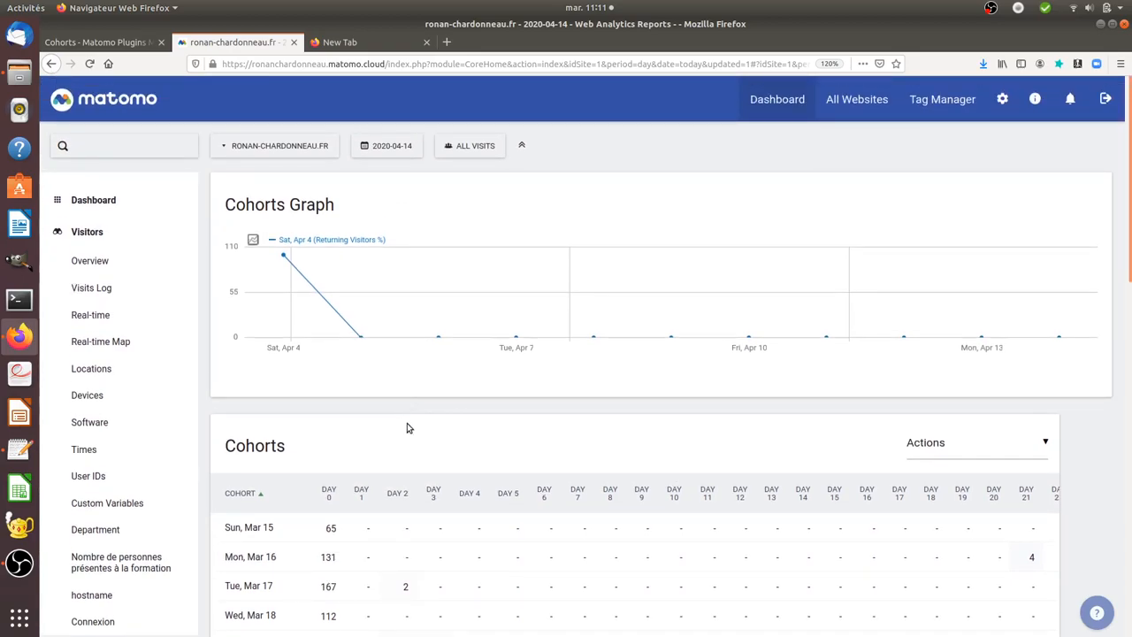
{"action": "scroll", "scroll_direction": "down", "scroll_amount": 3}
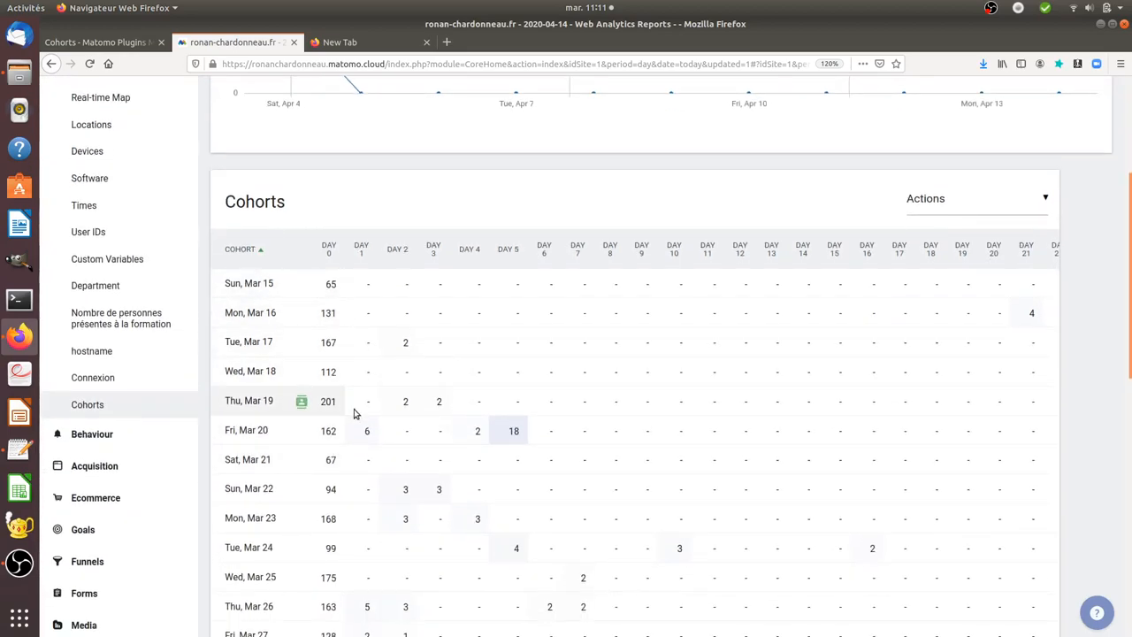
{"action": "mouse_move", "coordinate": [354, 283]}
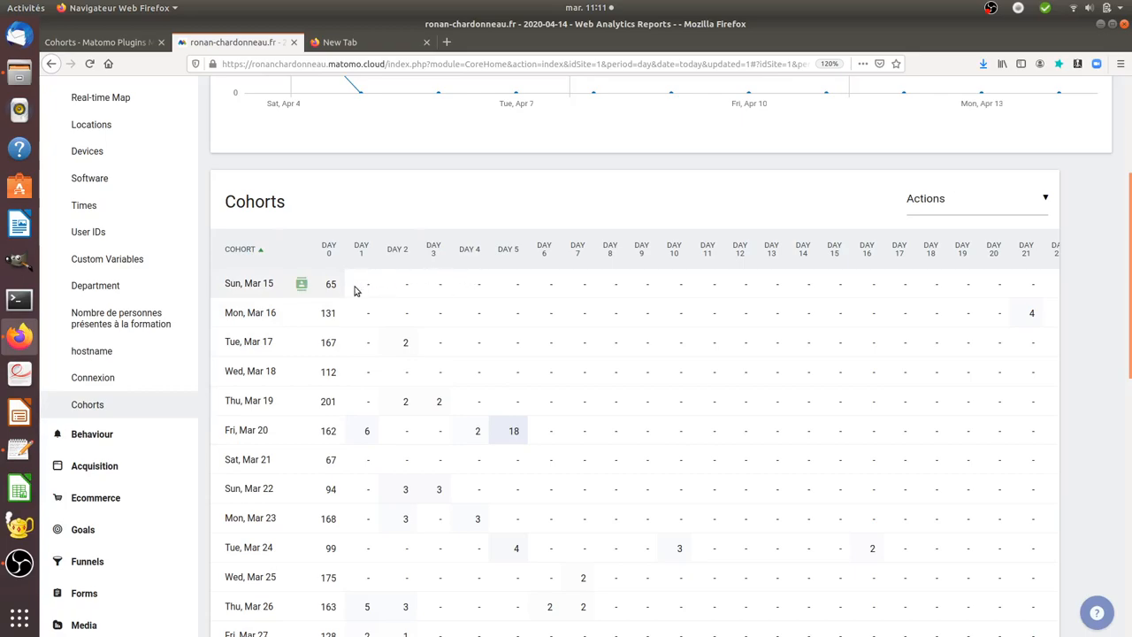
{"action": "mouse_move", "coordinate": [916, 248]}
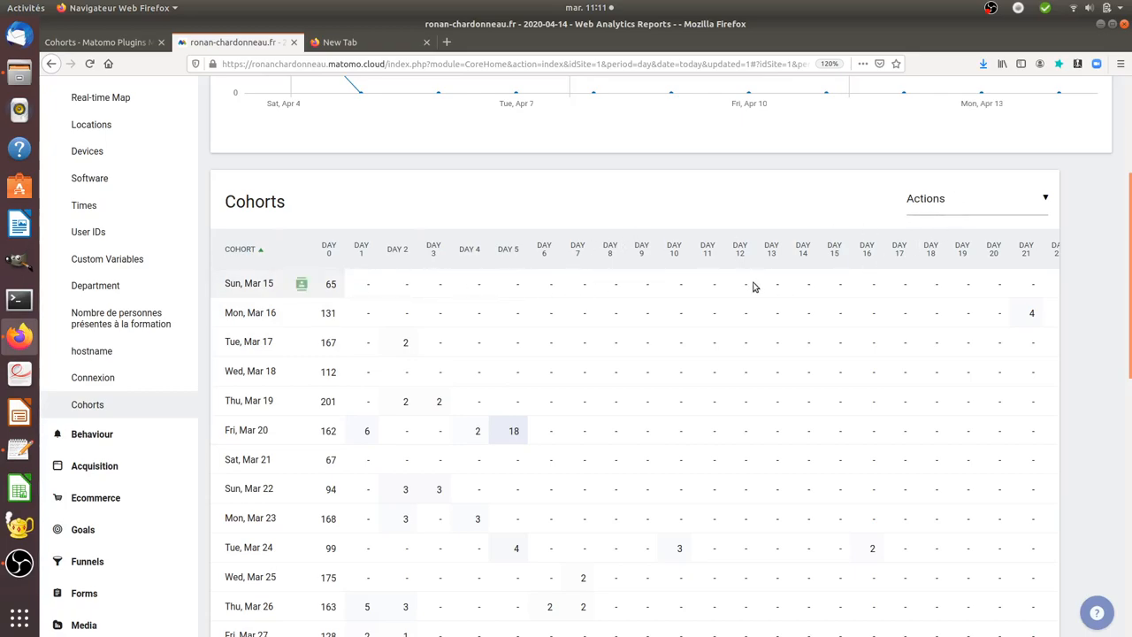
{"action": "mouse_move", "coordinate": [607, 281]}
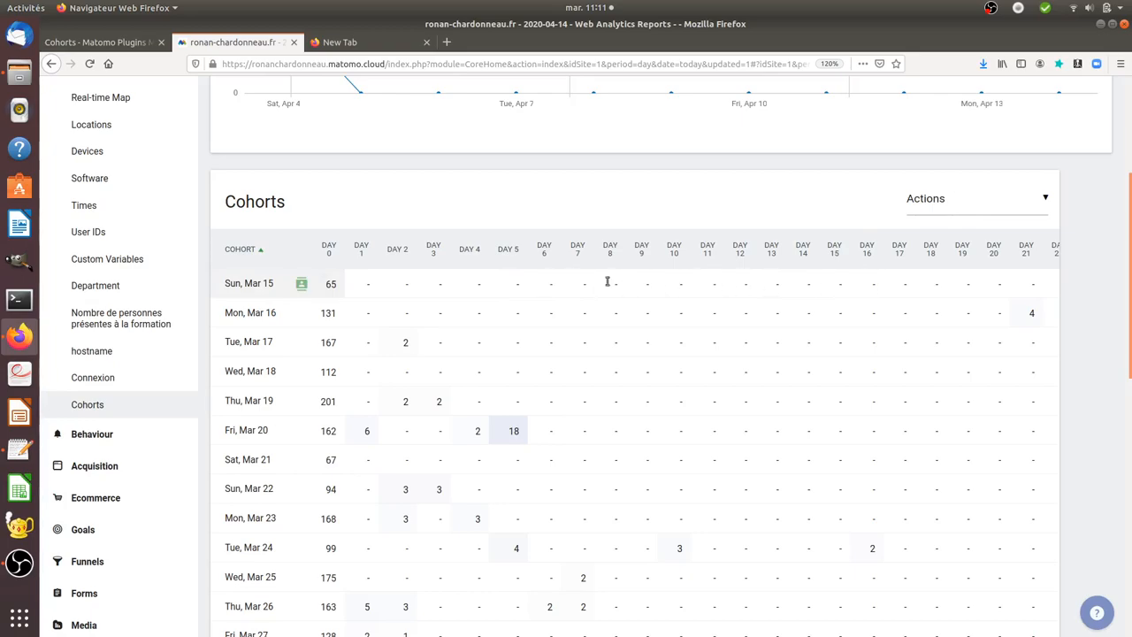
{"action": "mouse_move", "coordinate": [545, 226]}
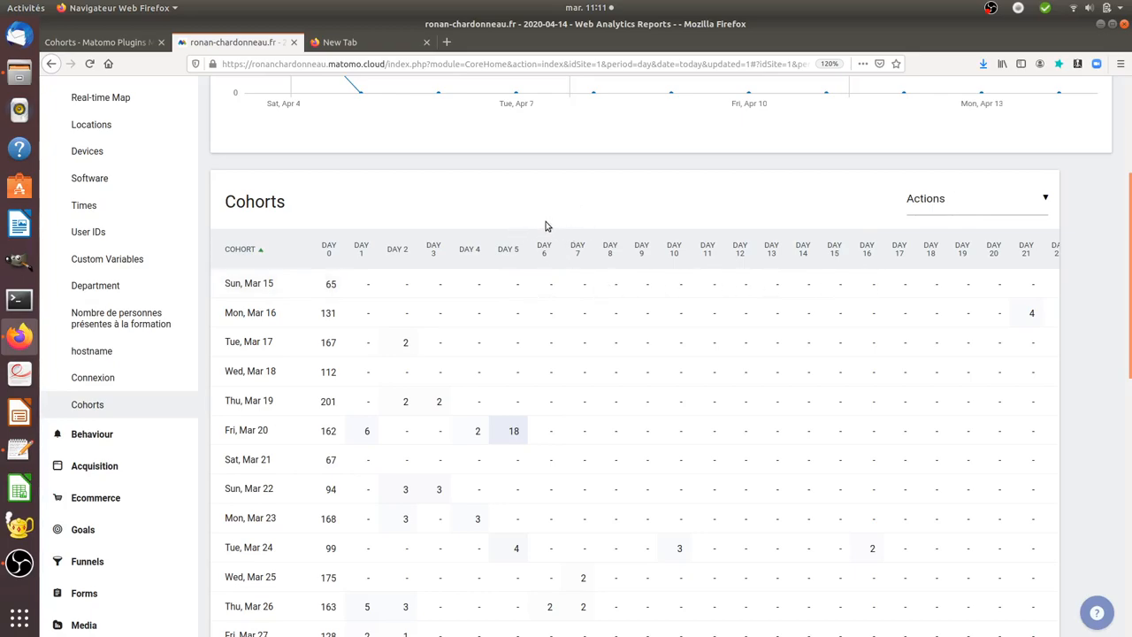
{"action": "scroll", "scroll_direction": "down", "scroll_amount": 3}
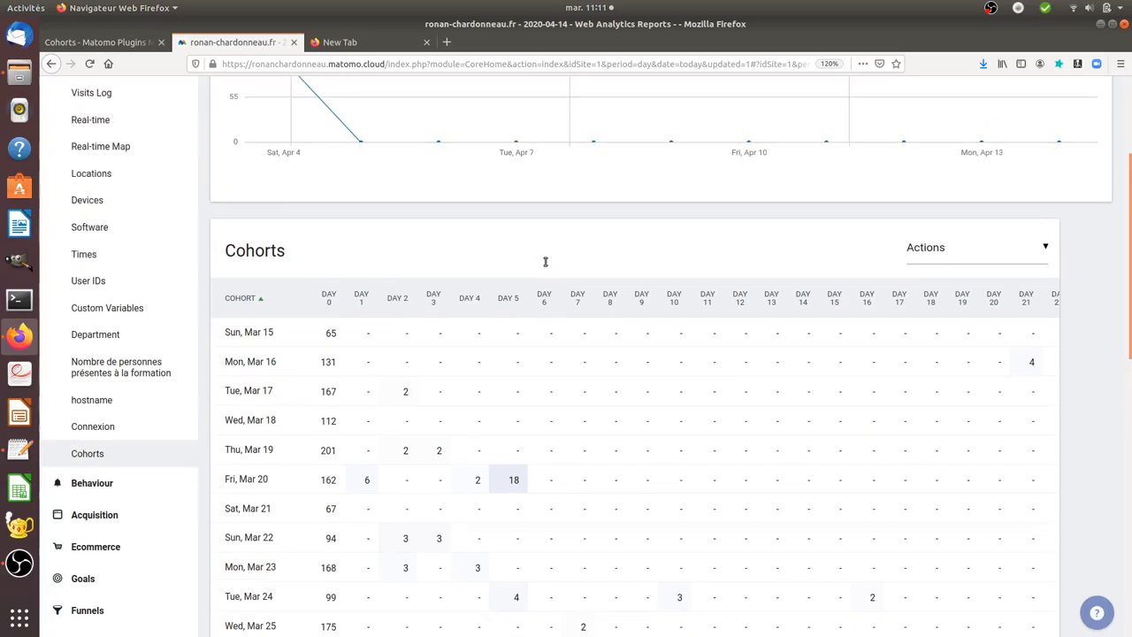